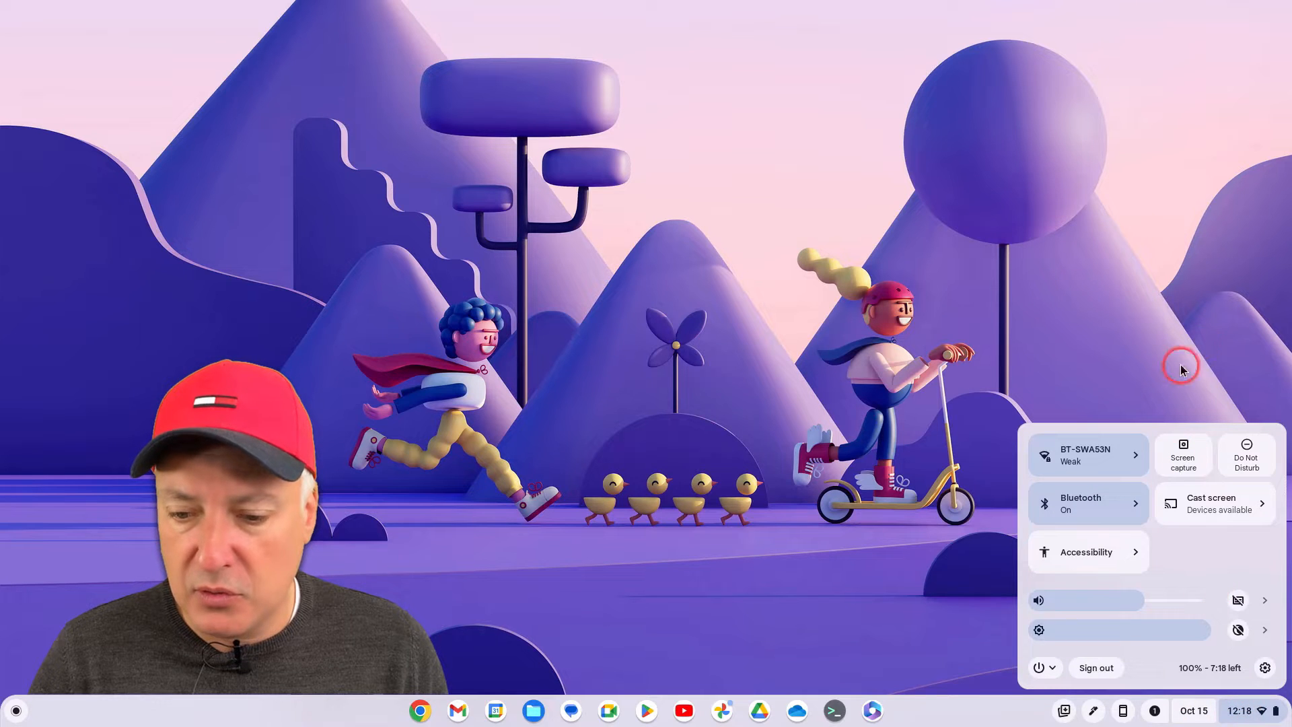
- Open ChromeOS Settings and show the About ChromeOS page with version 117.0.5938.157
click(1275, 667)
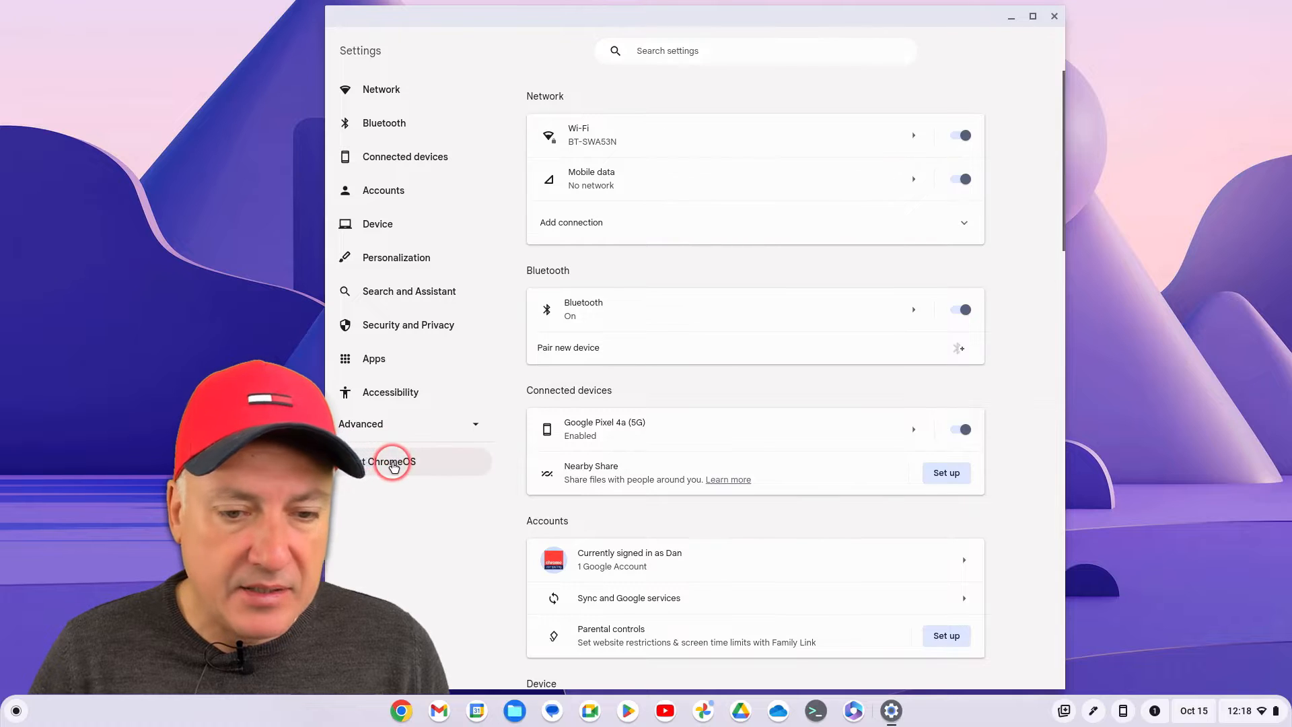
click(391, 461)
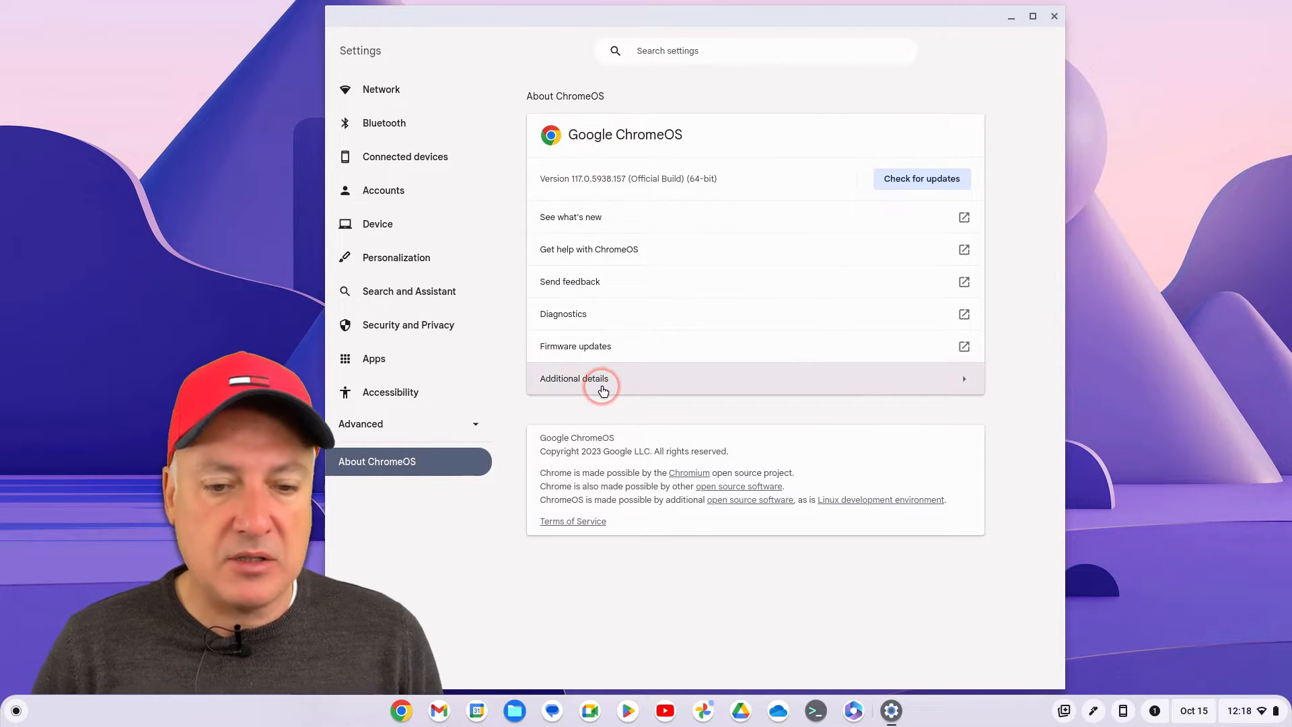
- View Additional details showing stable channel with automatic updates until June 2031
click(574, 378)
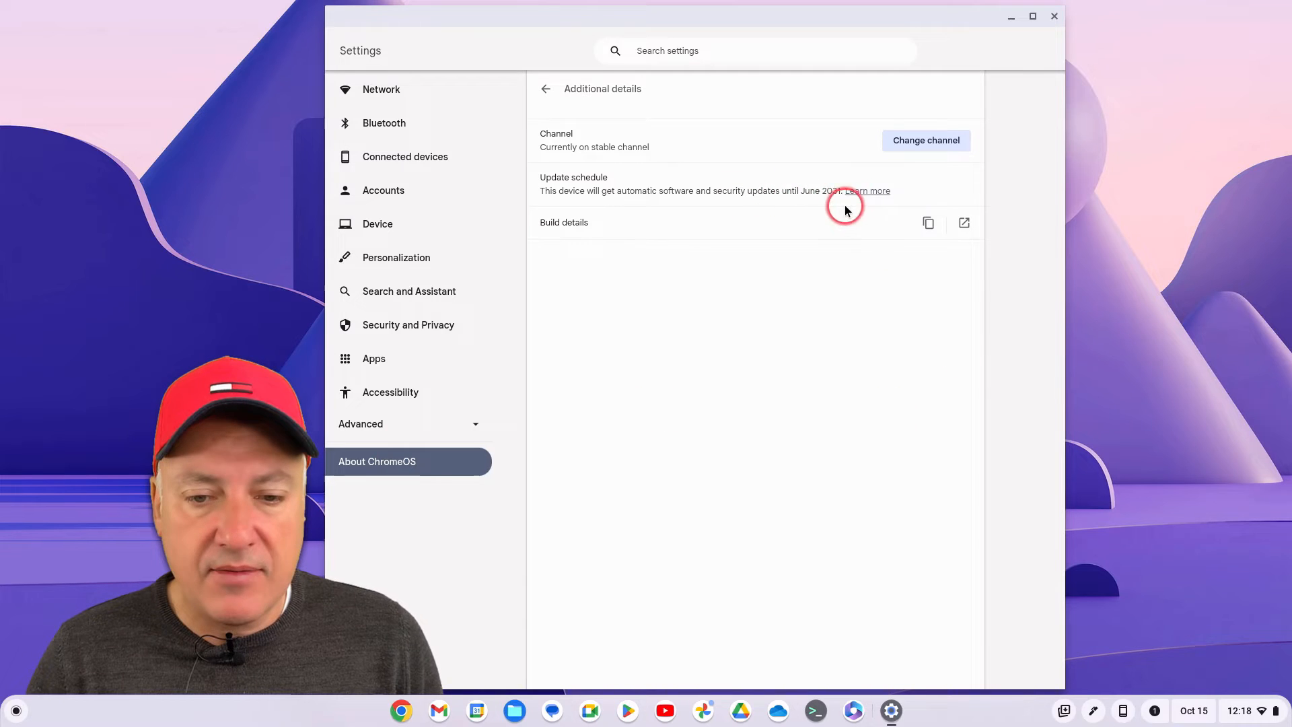
mouse_move(846, 310)
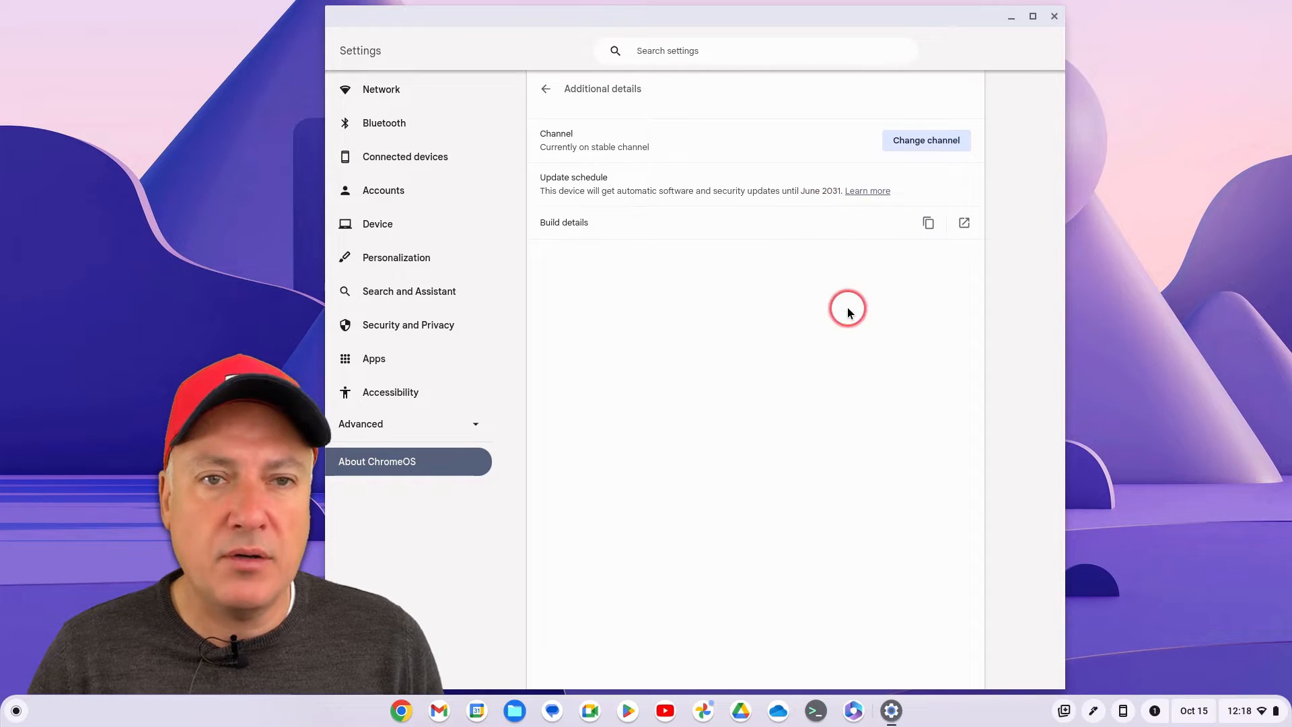
mouse_move(850, 323)
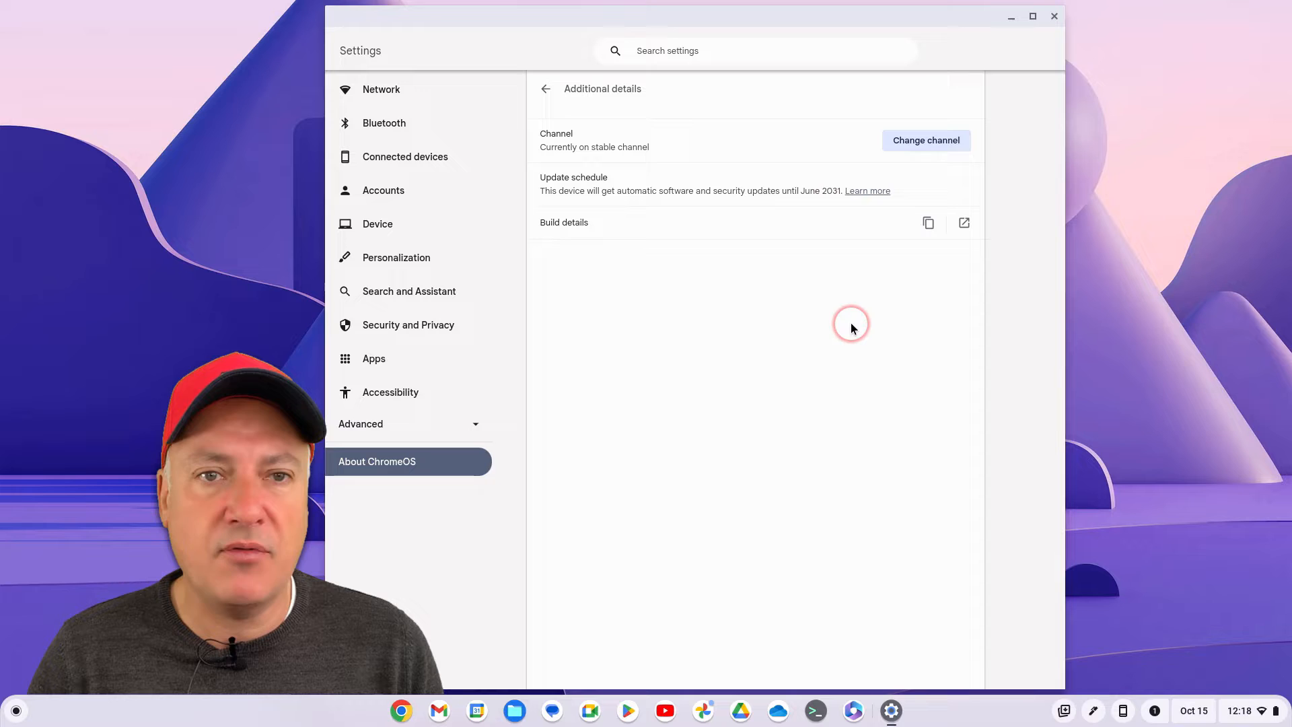
mouse_move(830, 240)
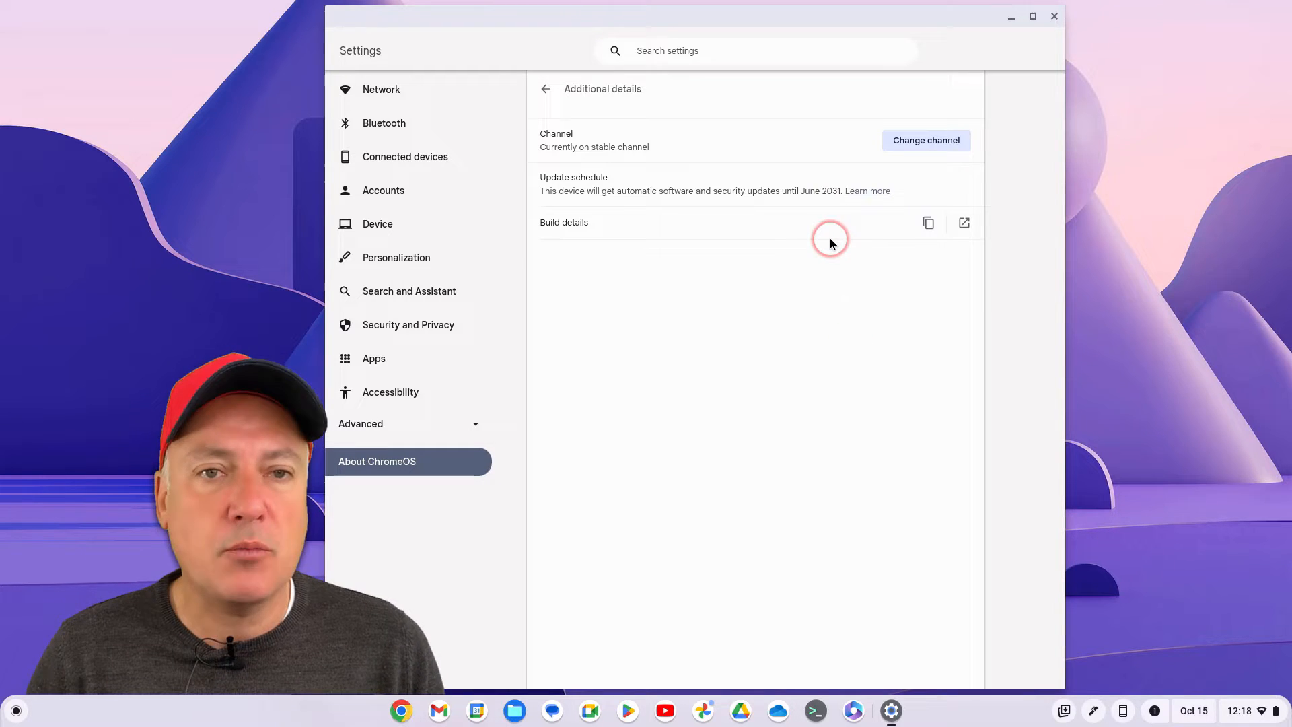
mouse_move(814, 215)
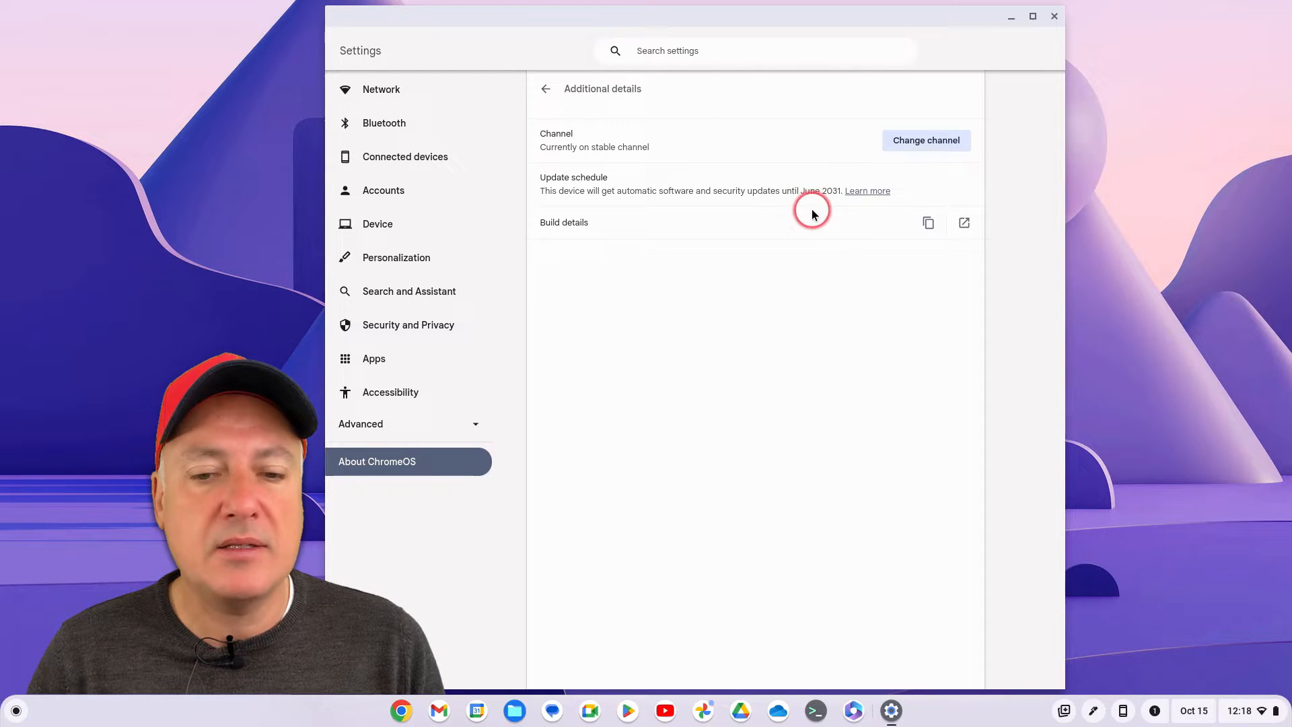
mouse_move(830, 234)
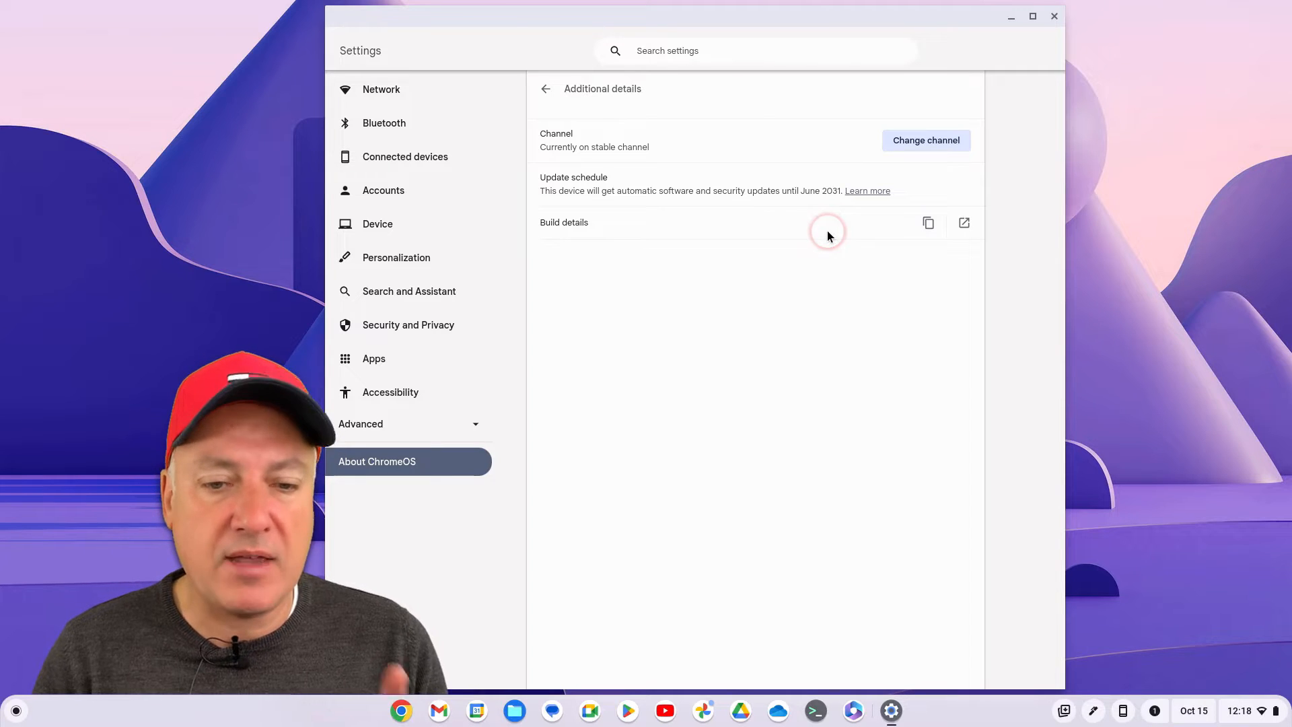
mouse_move(937, 160)
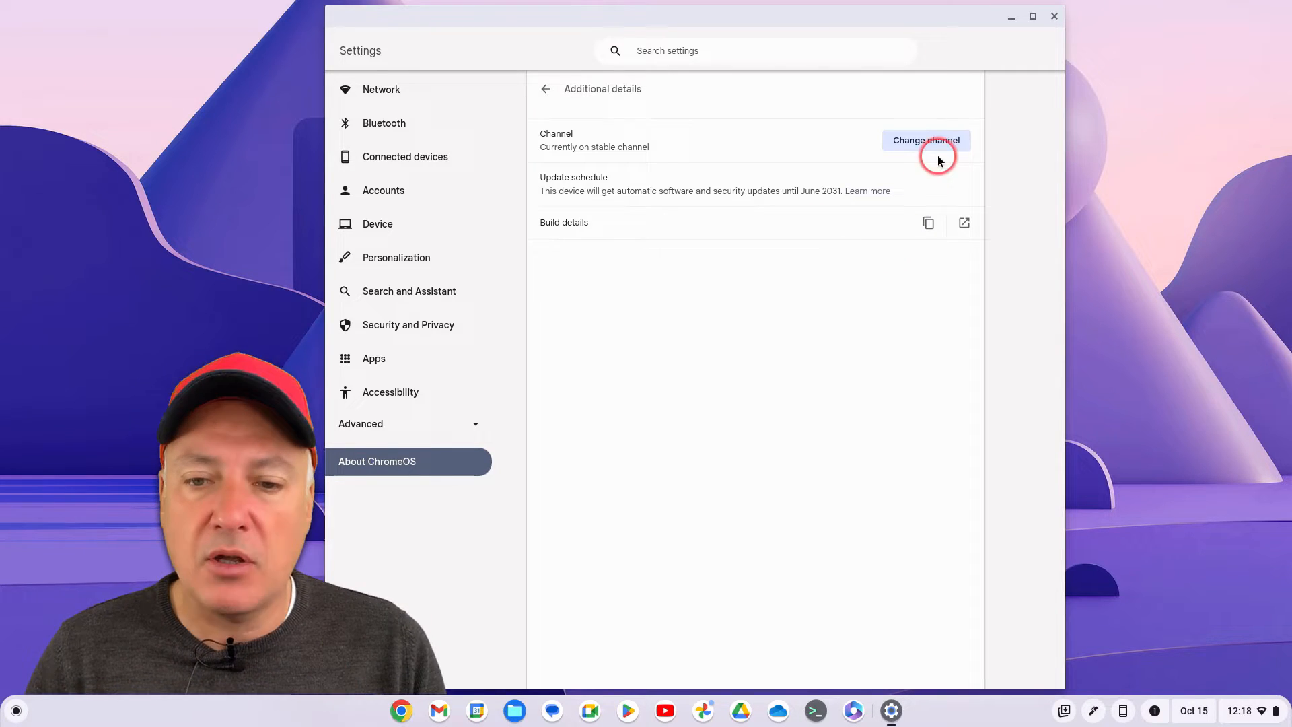
mouse_move(994, 134)
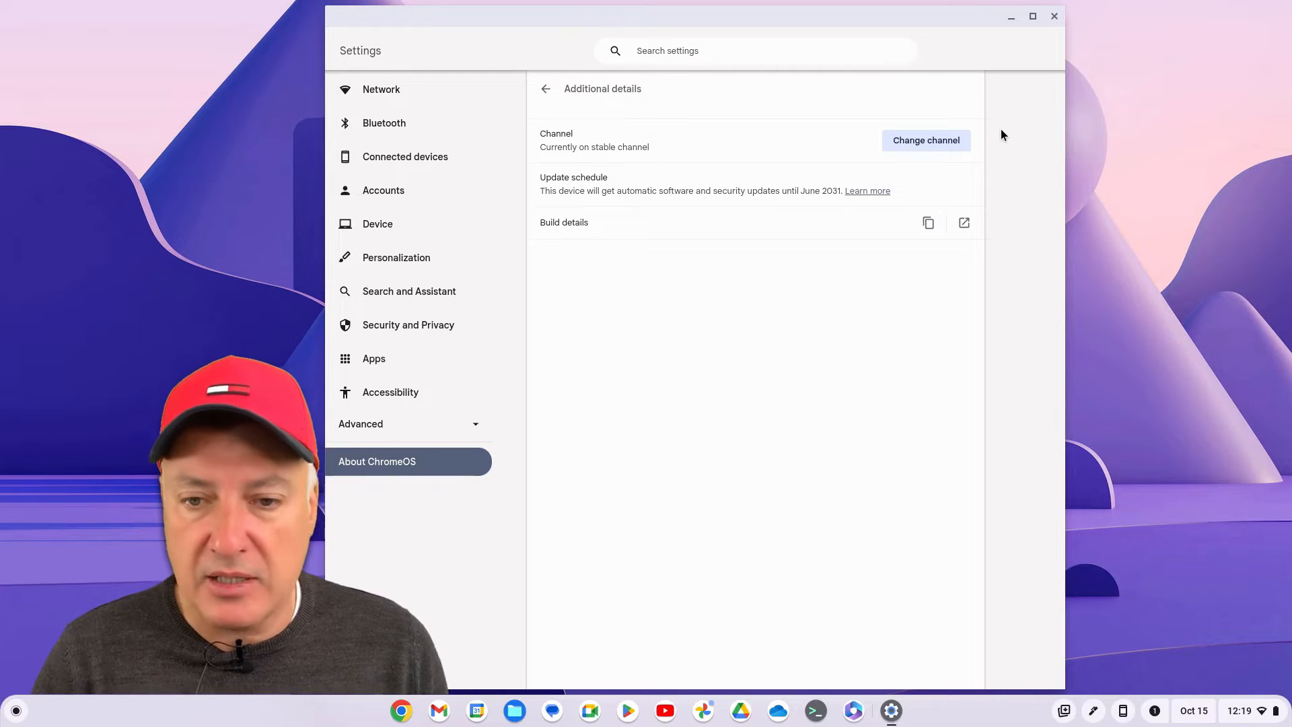
- Minimise Settings and return to the top of the Auto Update policy article in Chrome
click(1052, 17)
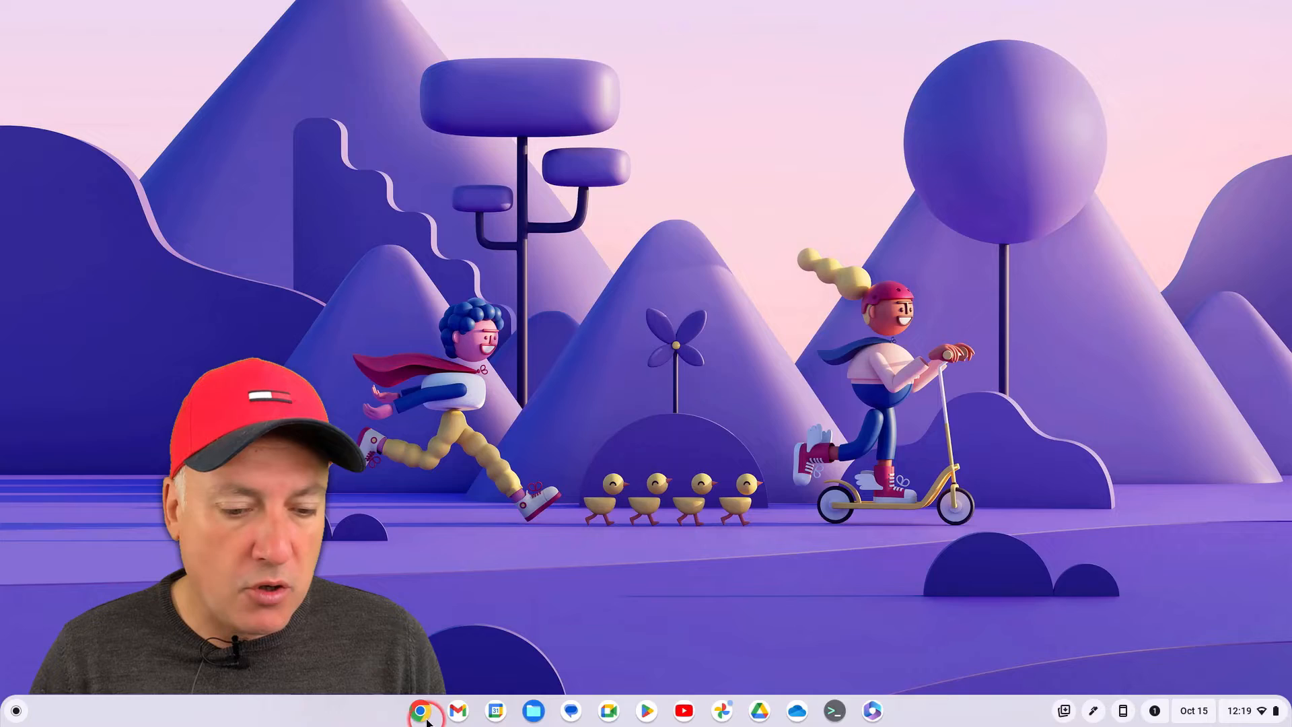
click(423, 710)
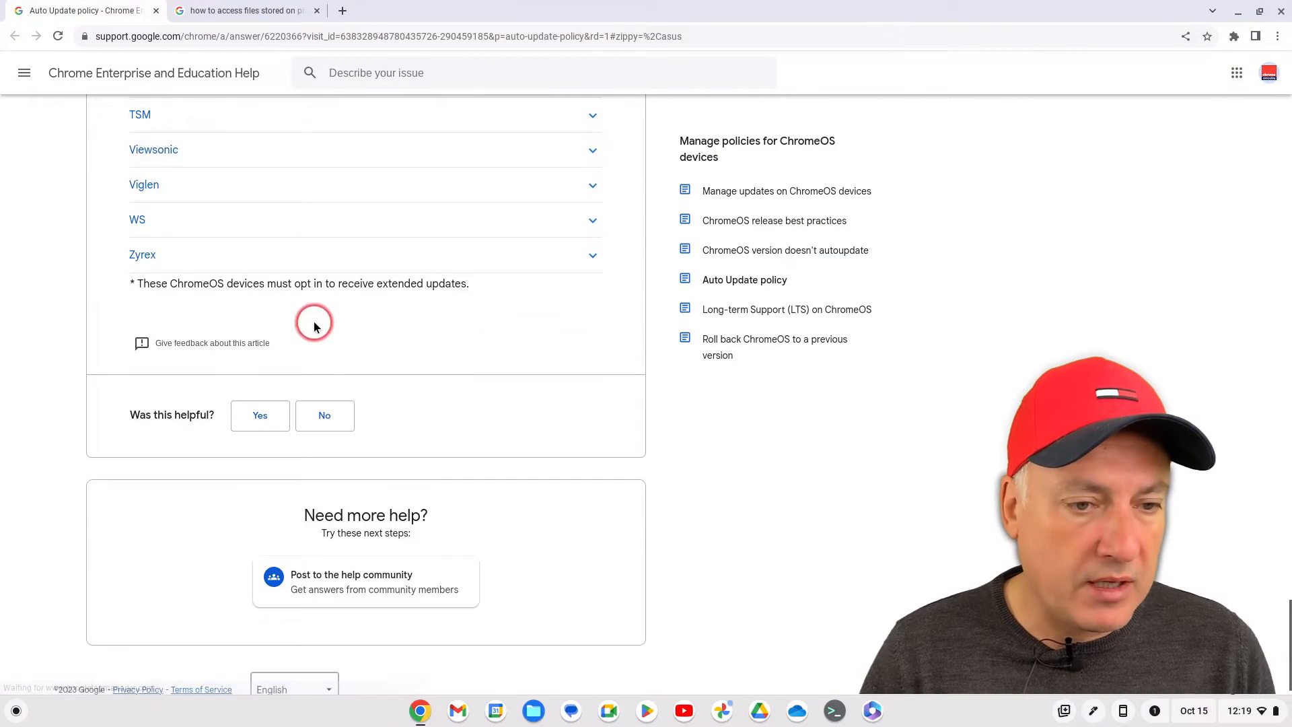
scroll(up, 3)
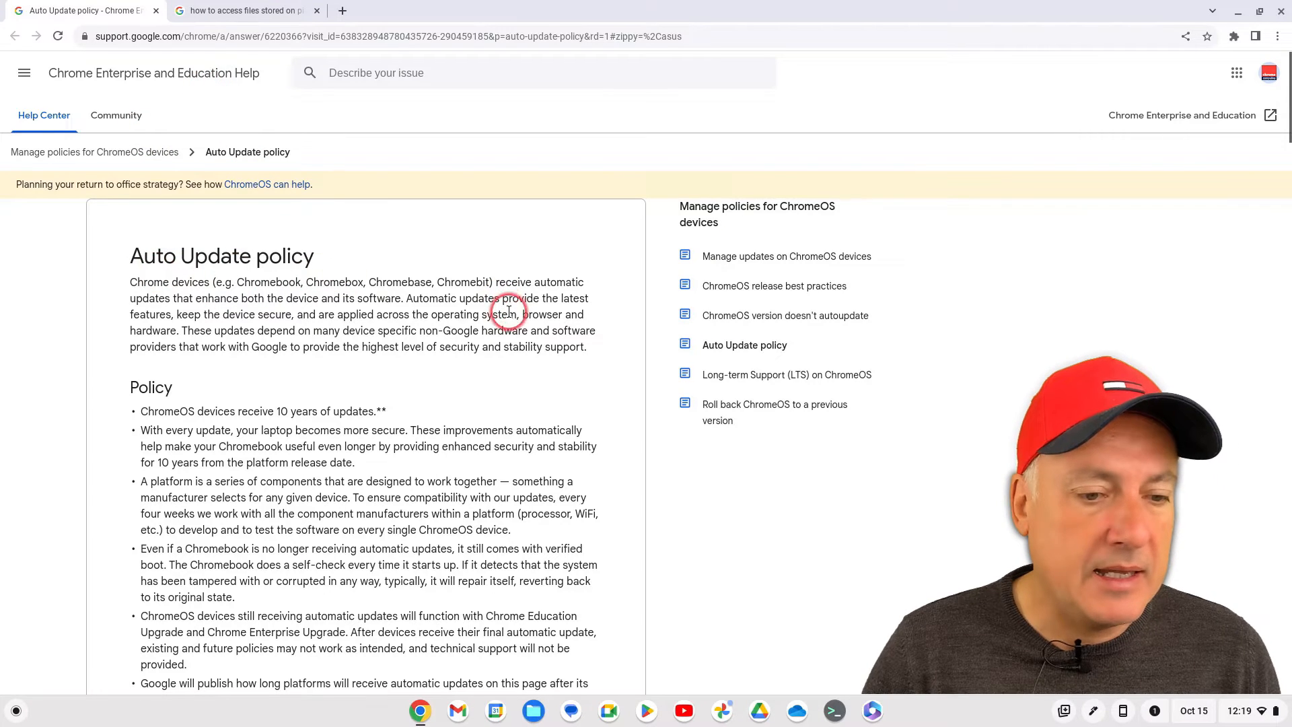
mouse_move(288, 105)
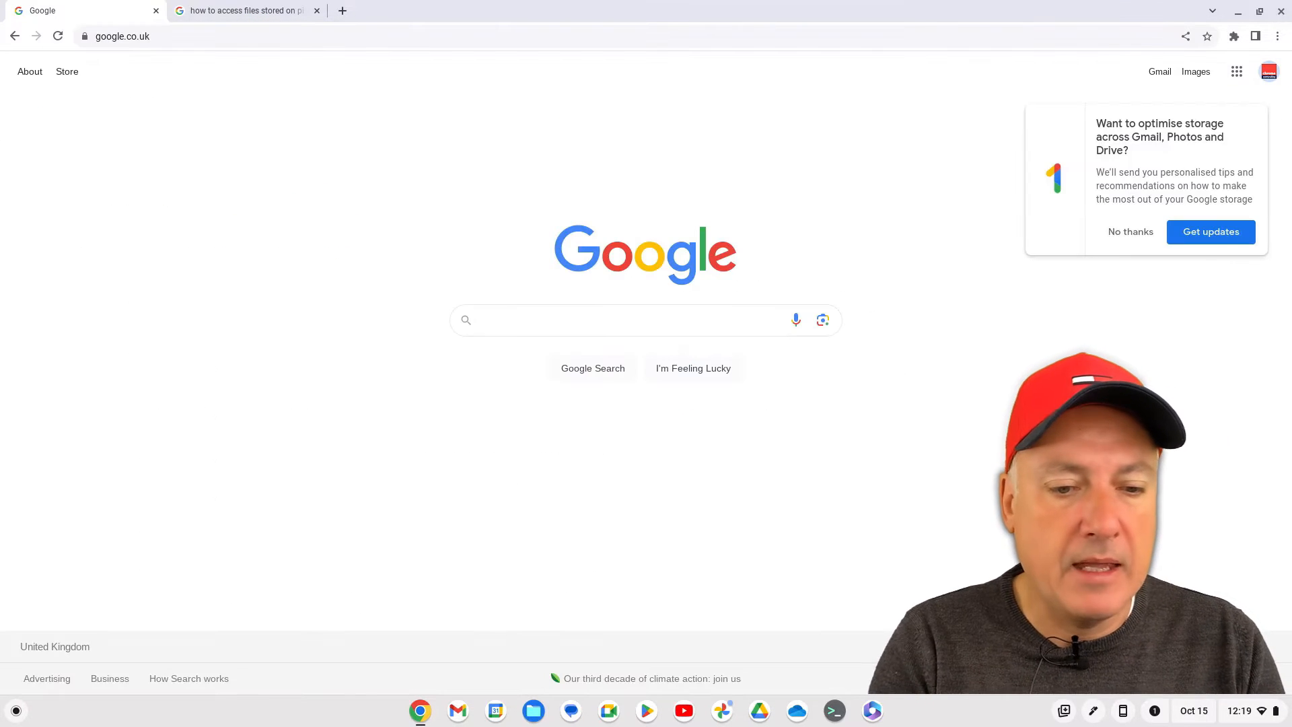
- Search Google for 'auto update policy chromebook'
text(auto update)
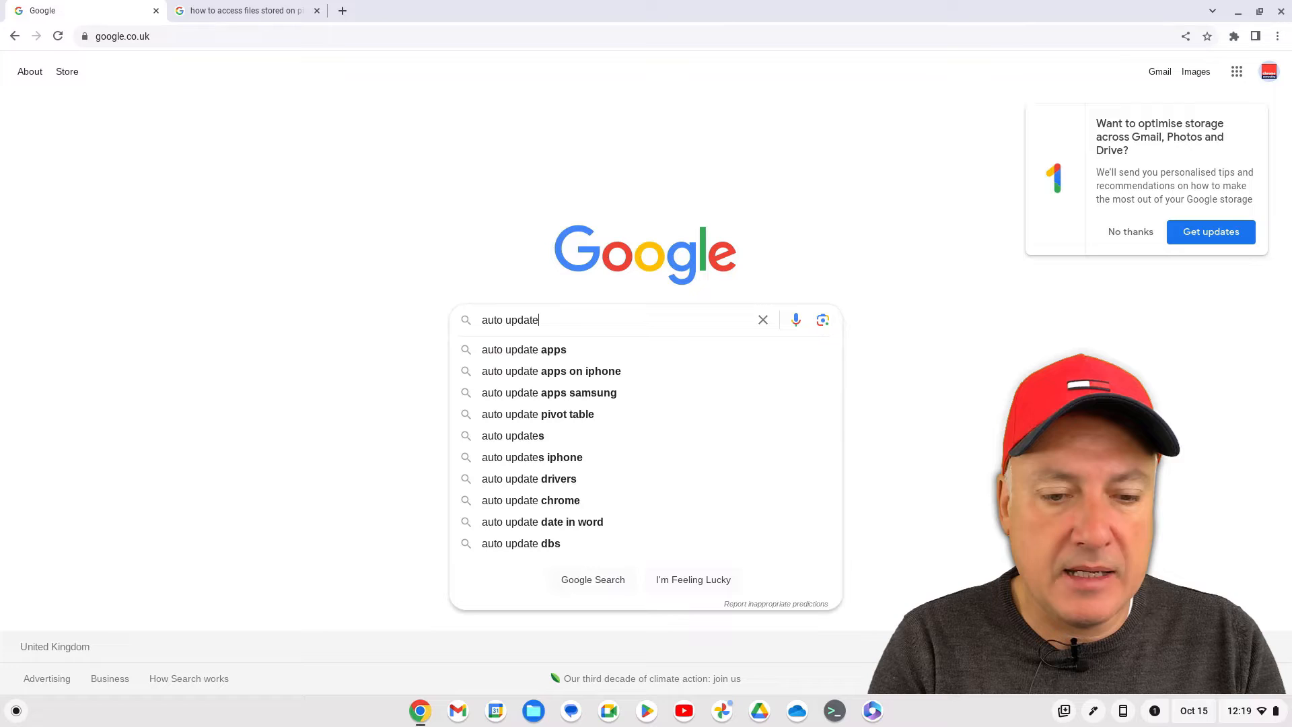
text(policy chr)
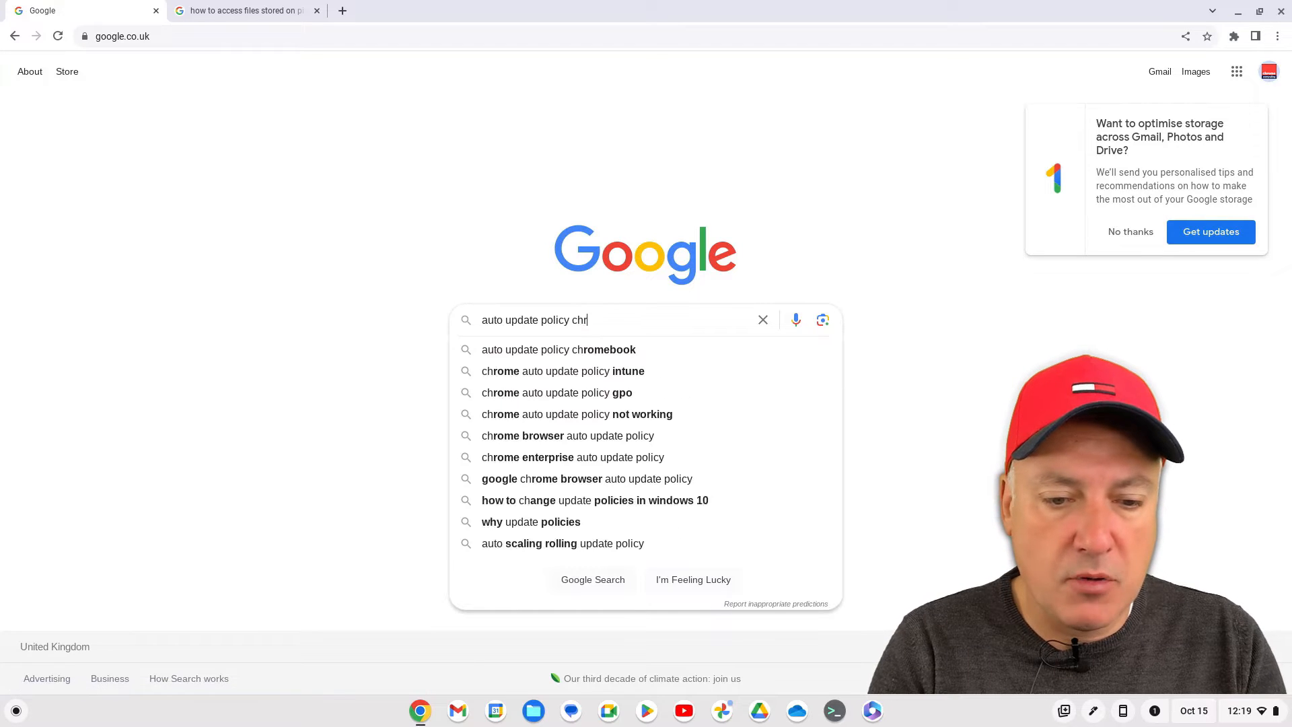
click(557, 350)
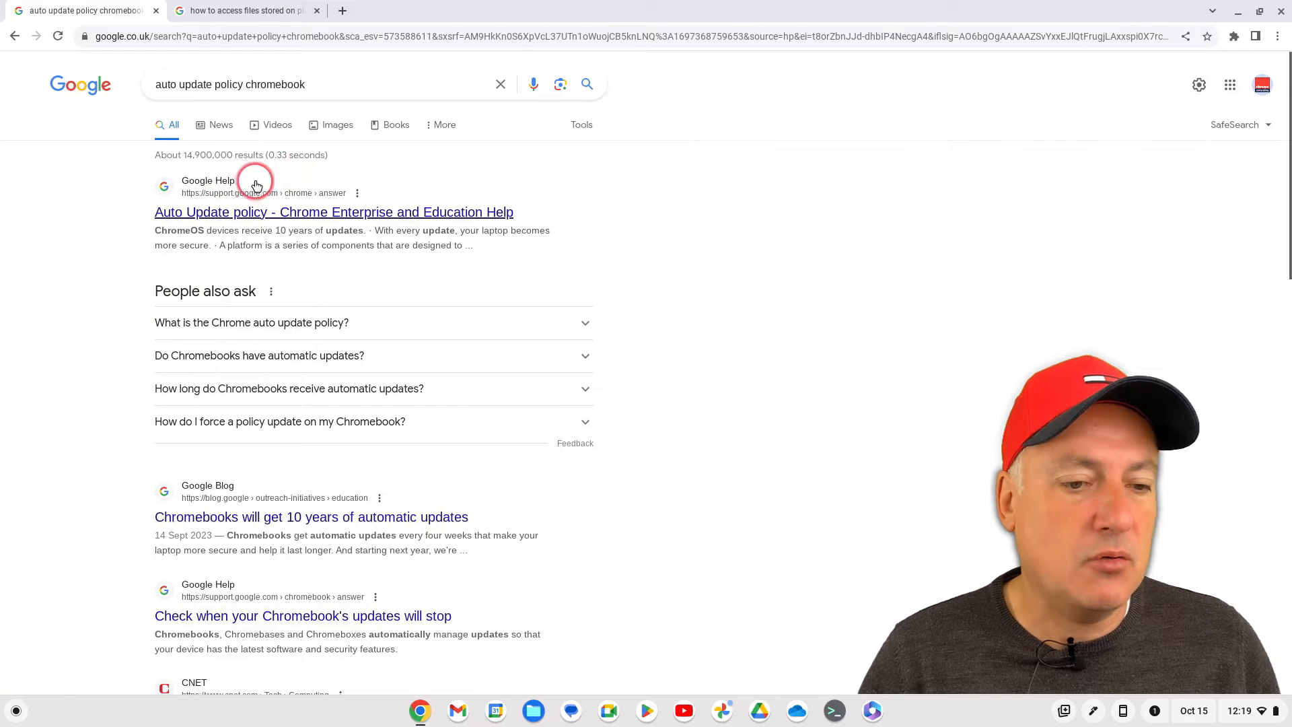
- Open the Auto Update policy Help article and scroll to the Google approved ChromeOS devices manufacturer list
click(332, 212)
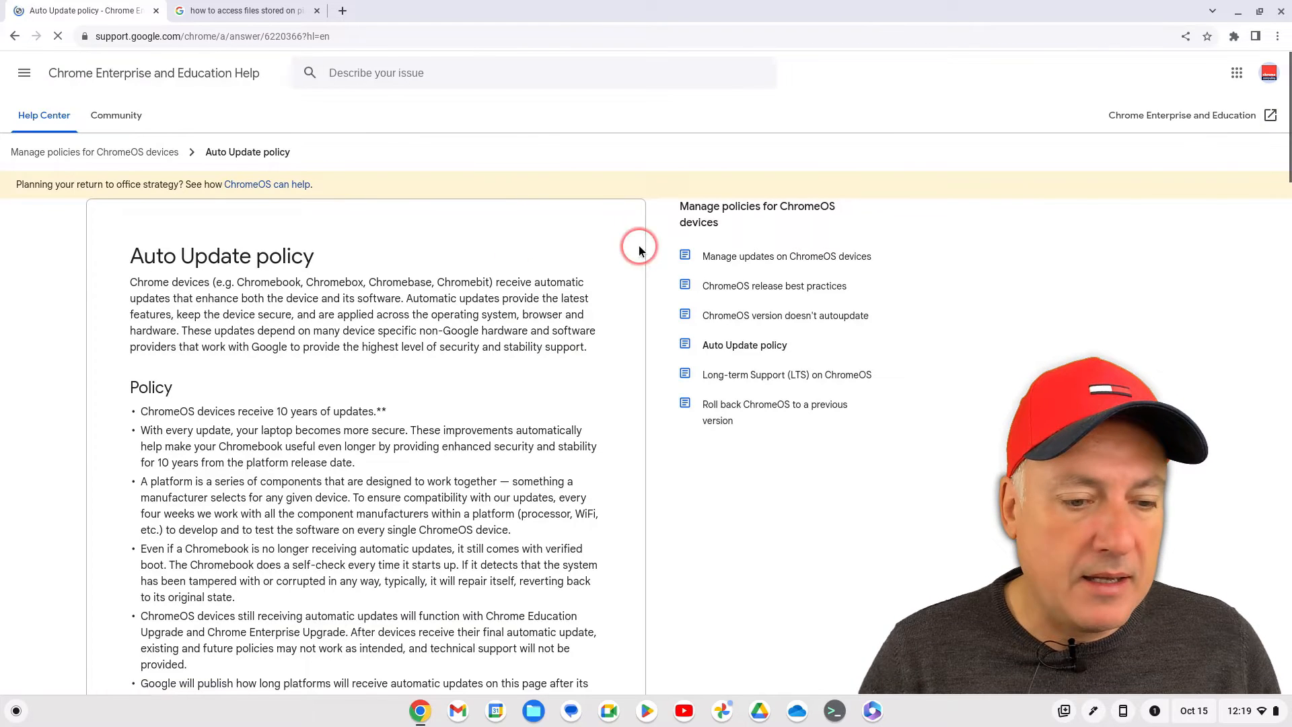
scroll(down, 3)
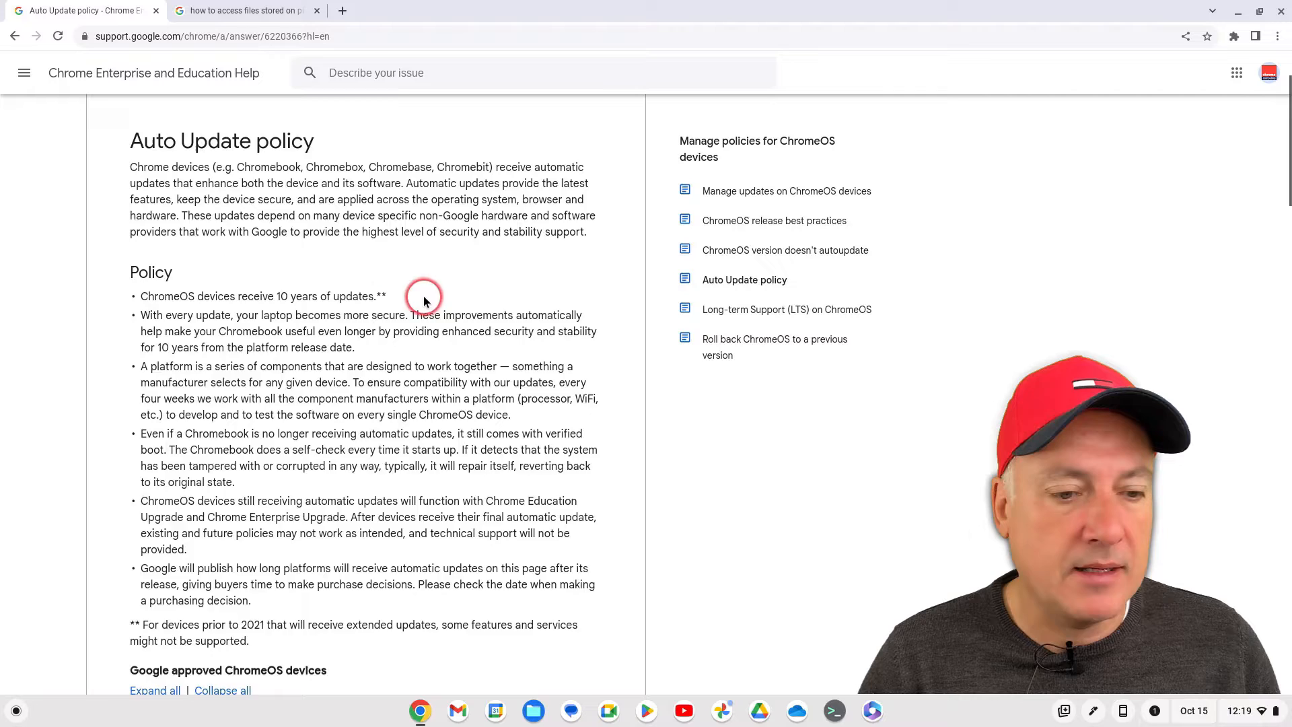
scroll(down, 3)
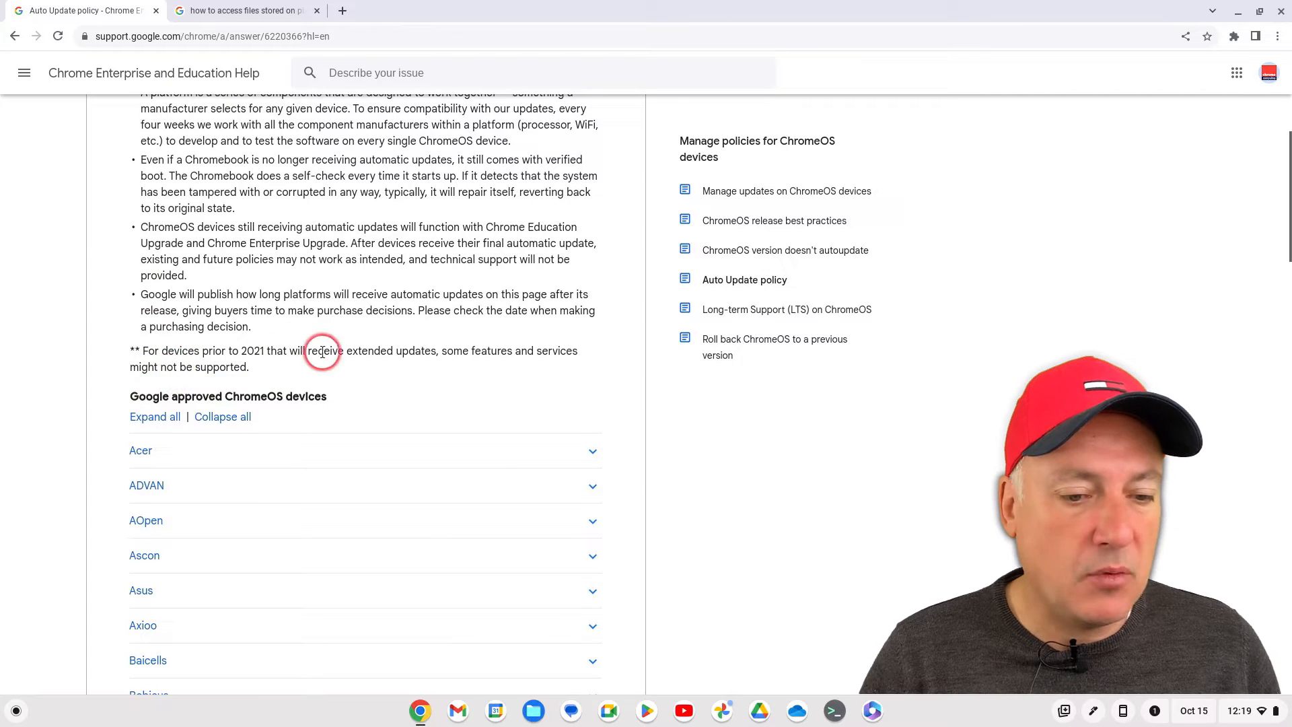
mouse_move(436, 381)
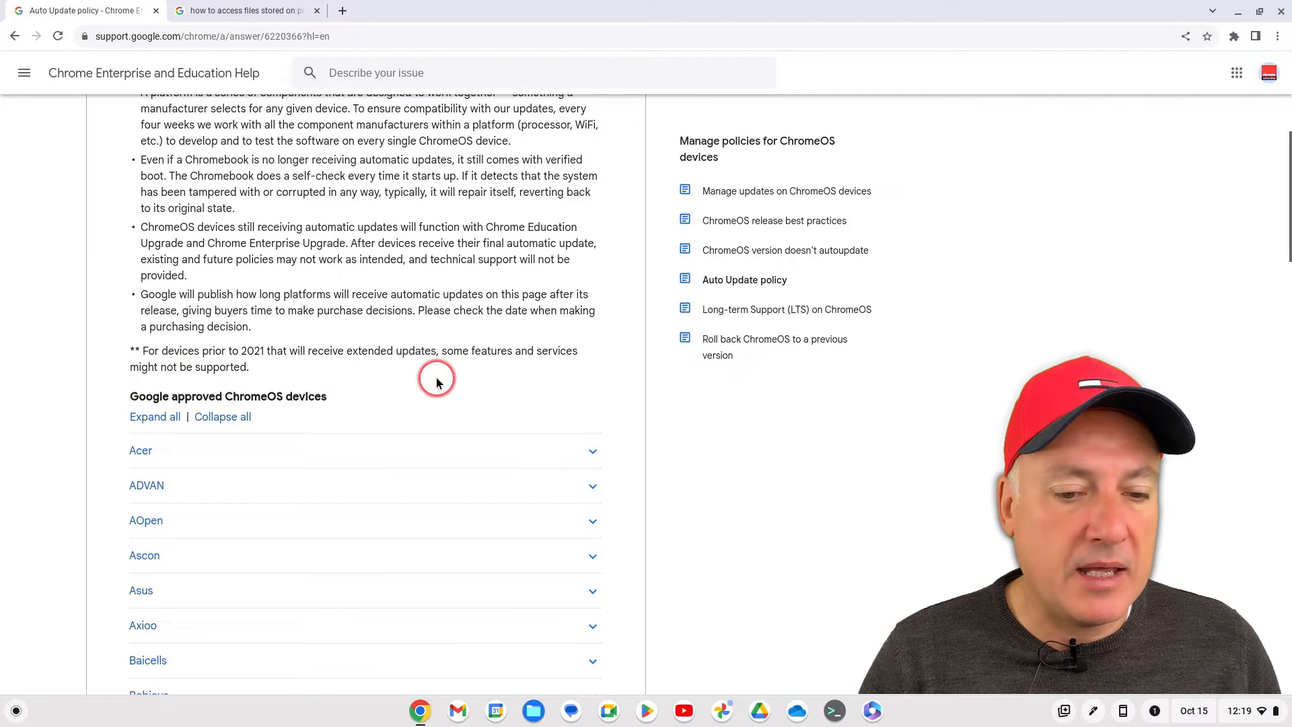
mouse_move(176, 380)
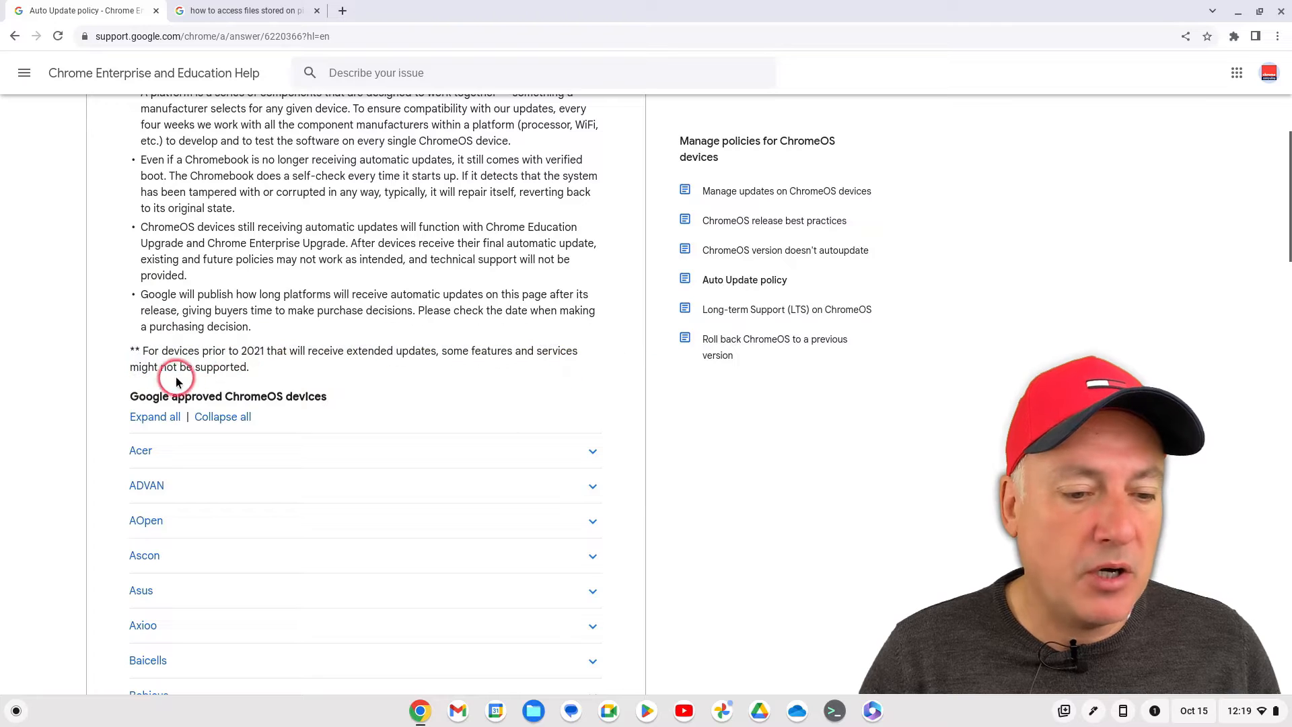
mouse_move(437, 377)
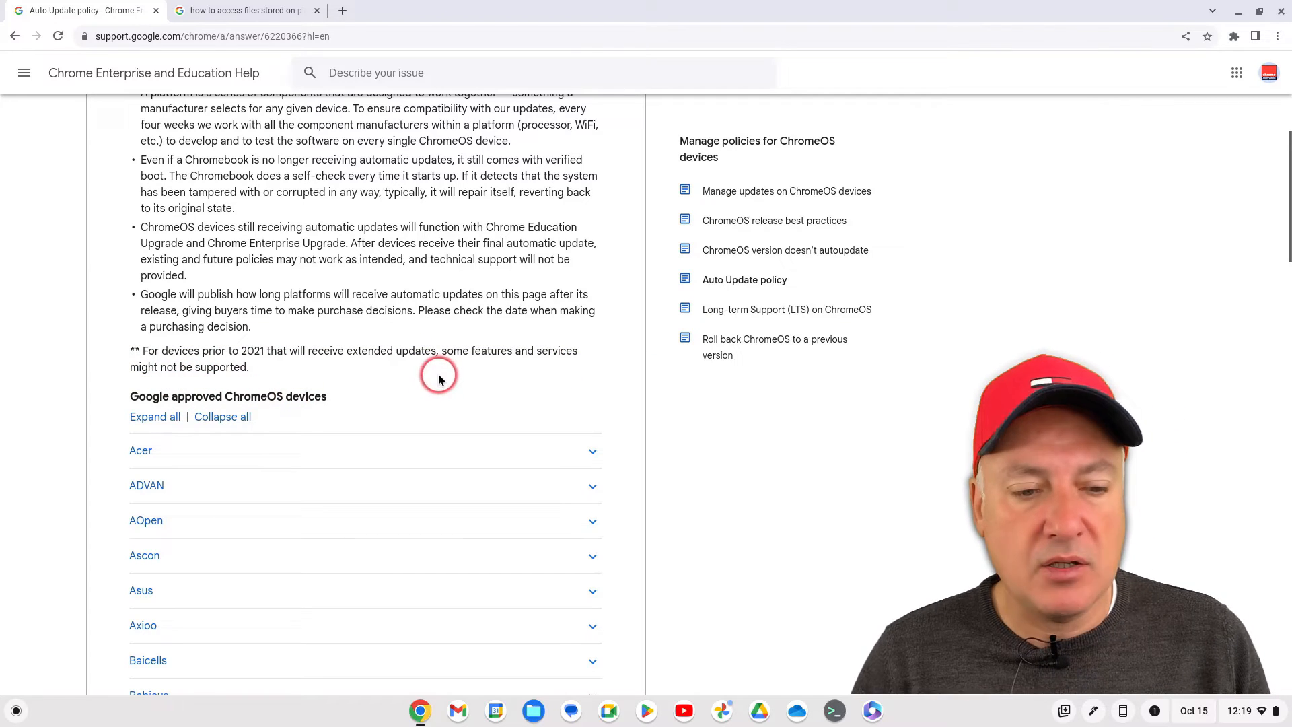
mouse_move(483, 395)
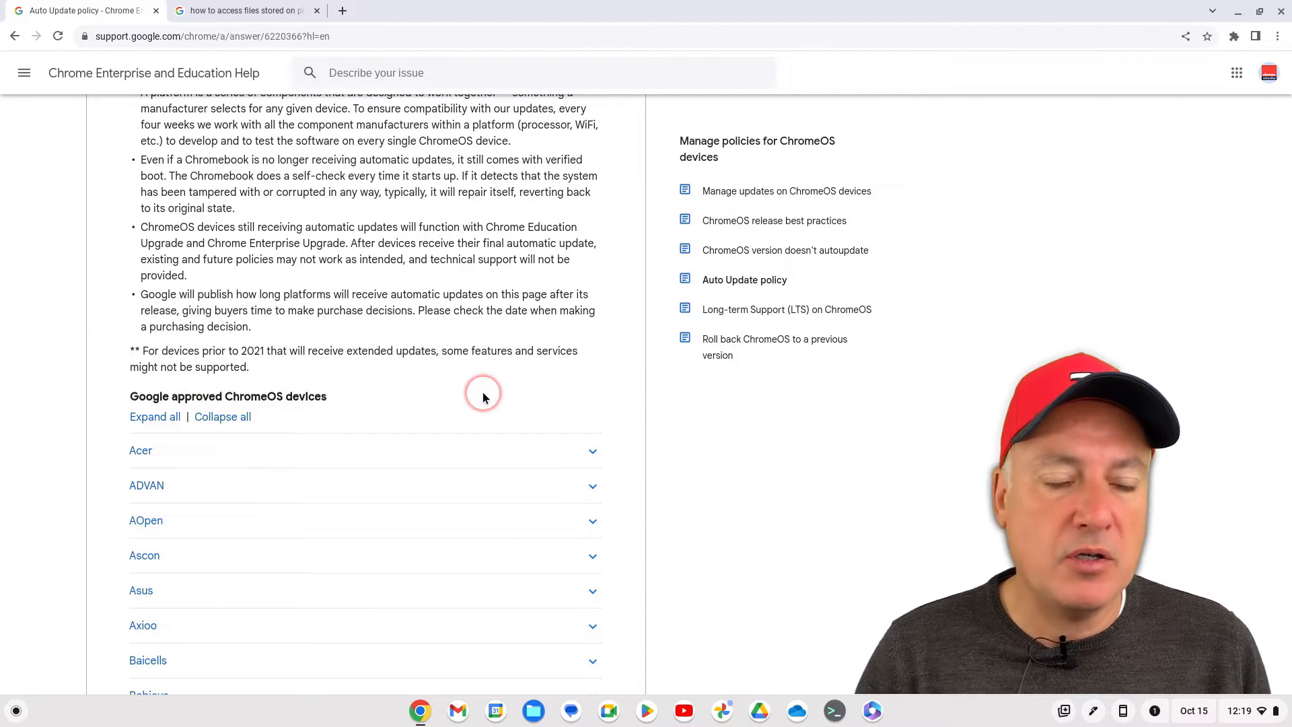
mouse_move(483, 397)
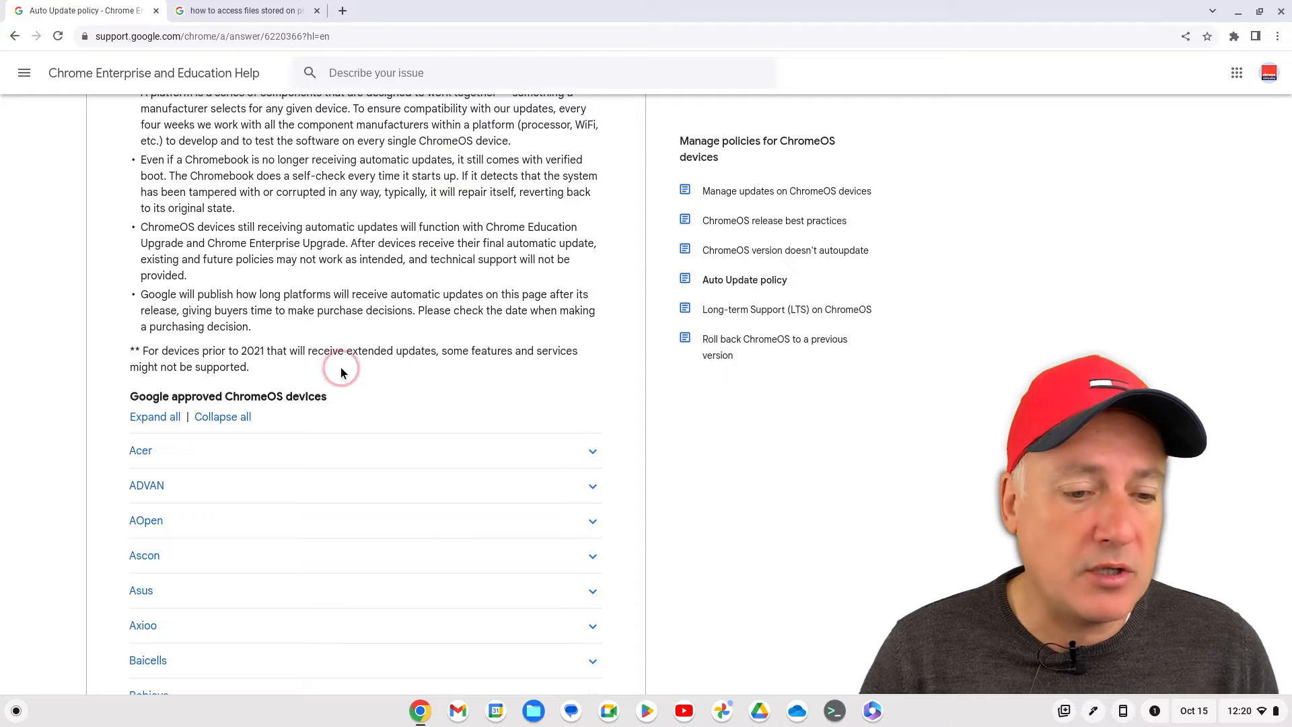
scroll(up, 3)
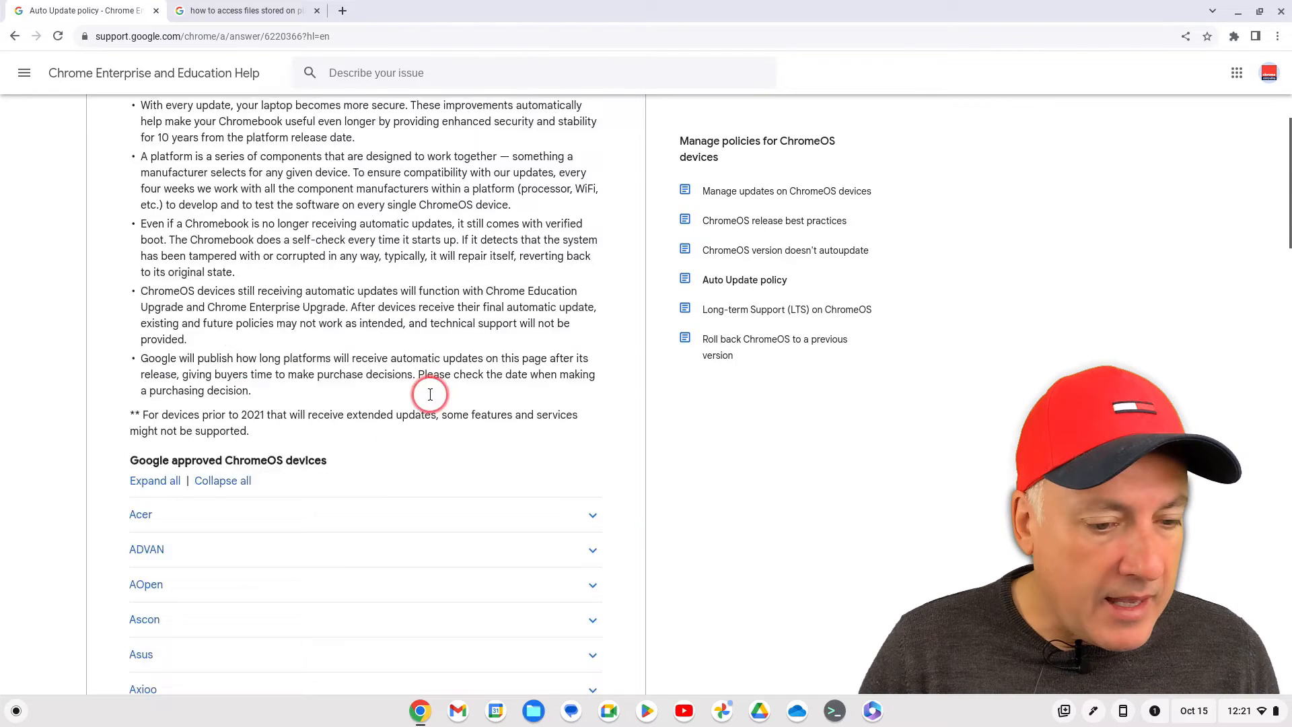
scroll(down, 3)
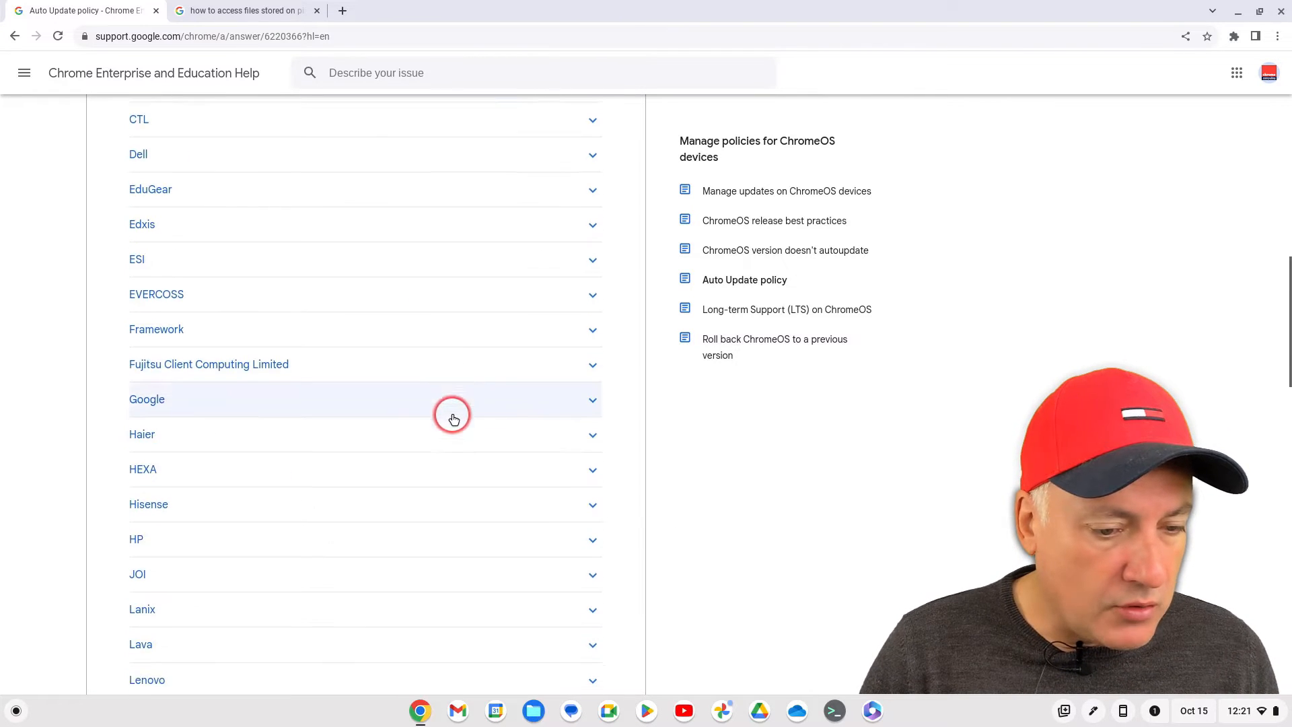
scroll(down, 3)
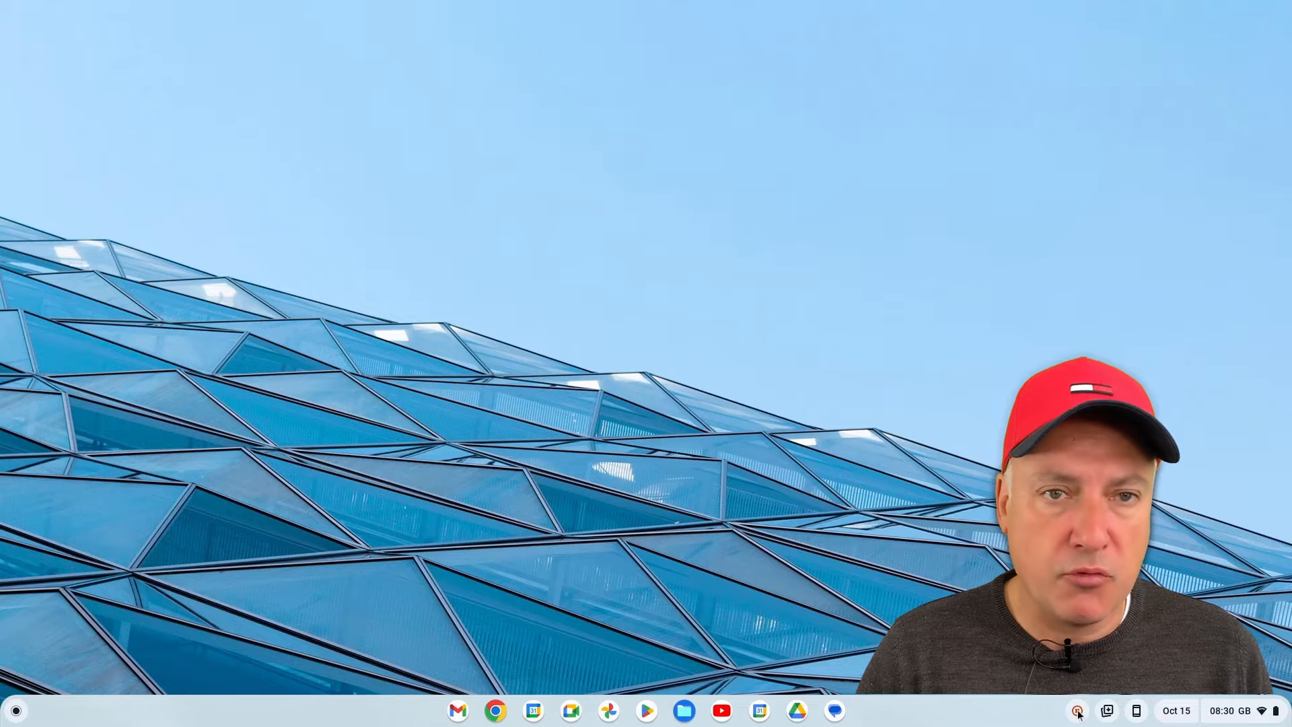
- Open ChromeOS Settings, go to About ChromeOS and view this device's Additional details
click(1227, 710)
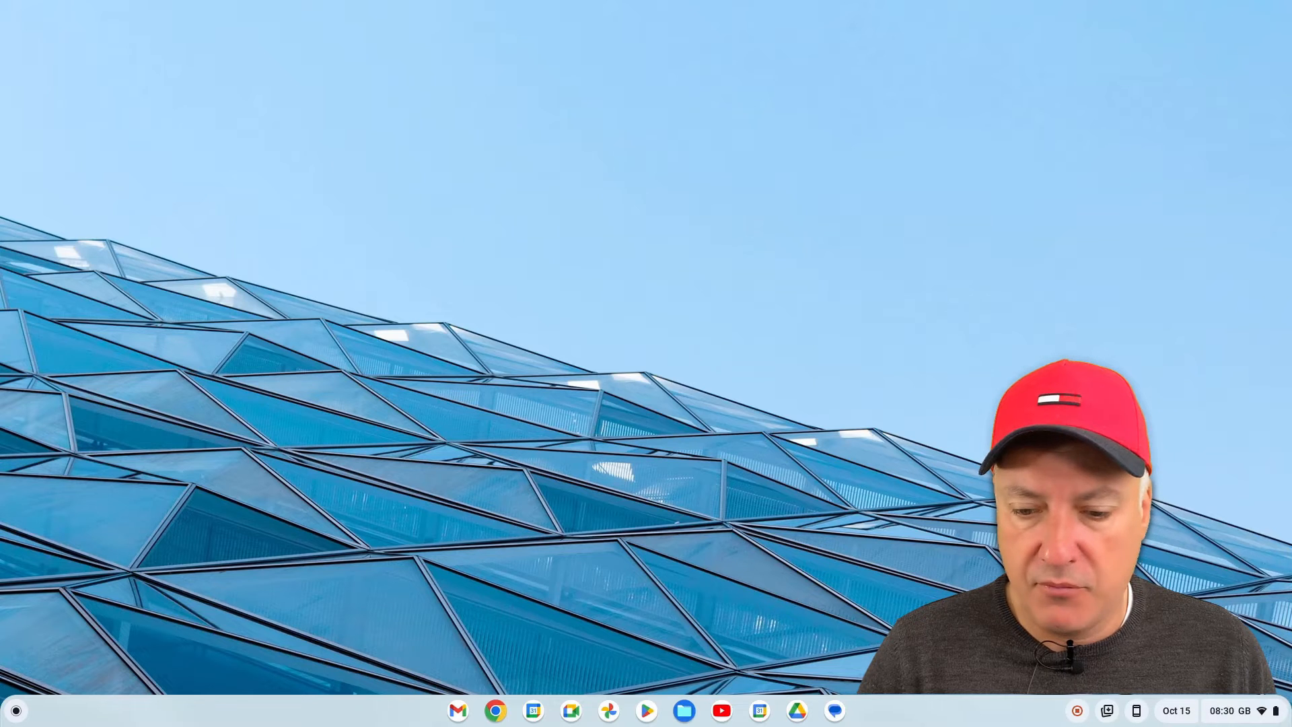
click(1209, 710)
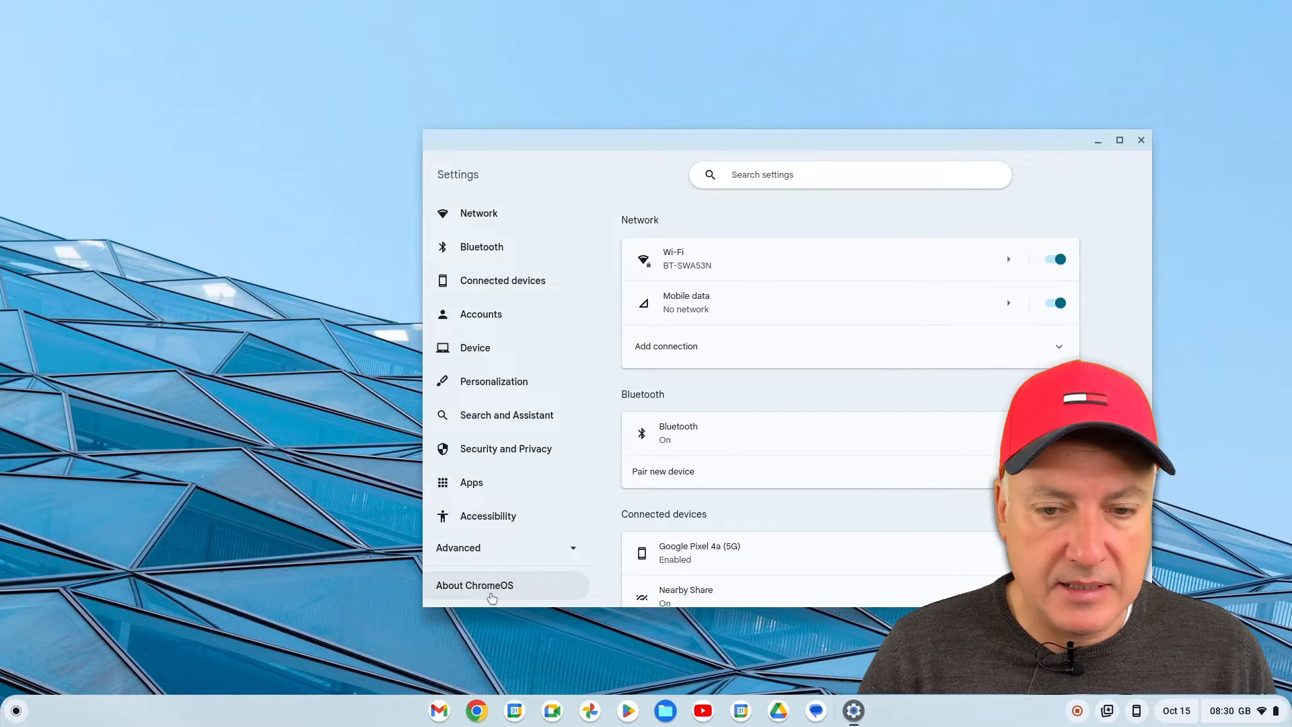
click(475, 586)
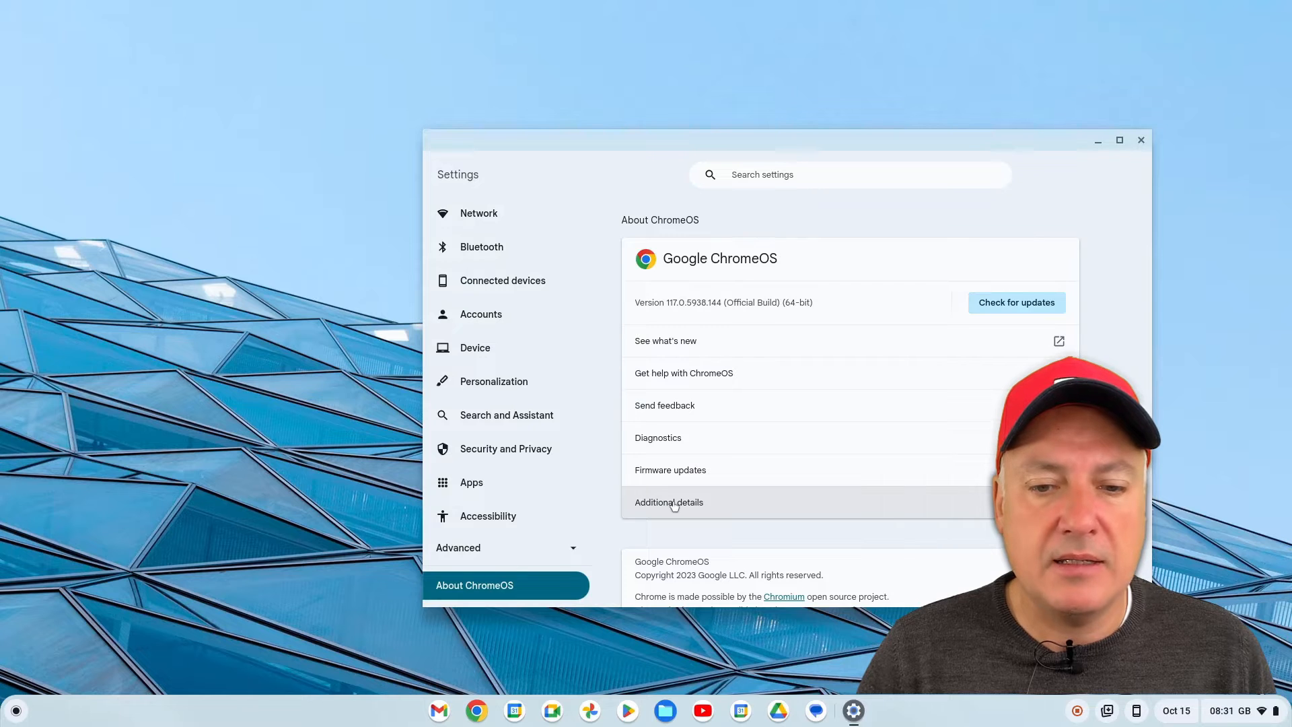
click(669, 502)
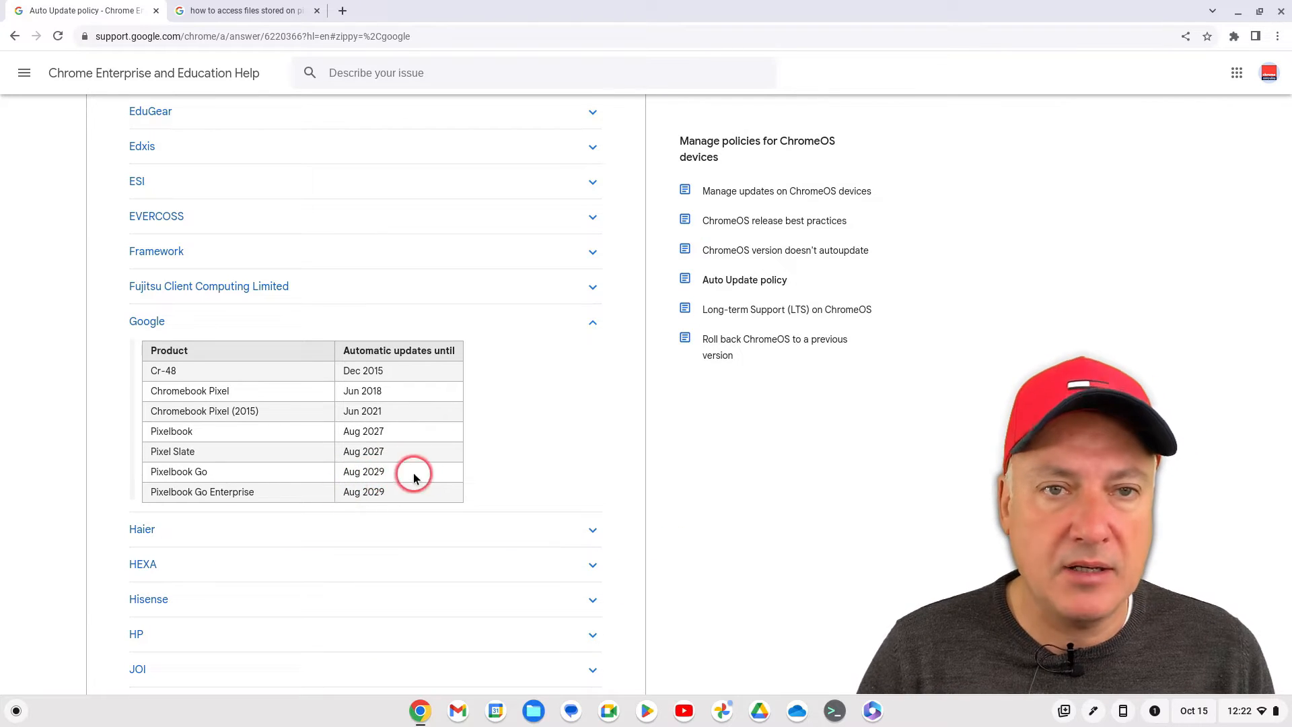
- Expand the Asus table to the Chromebook Flip CX5 (CX5500FEA) row dated Jun 2031, then bring up Settings
scroll(up, 3)
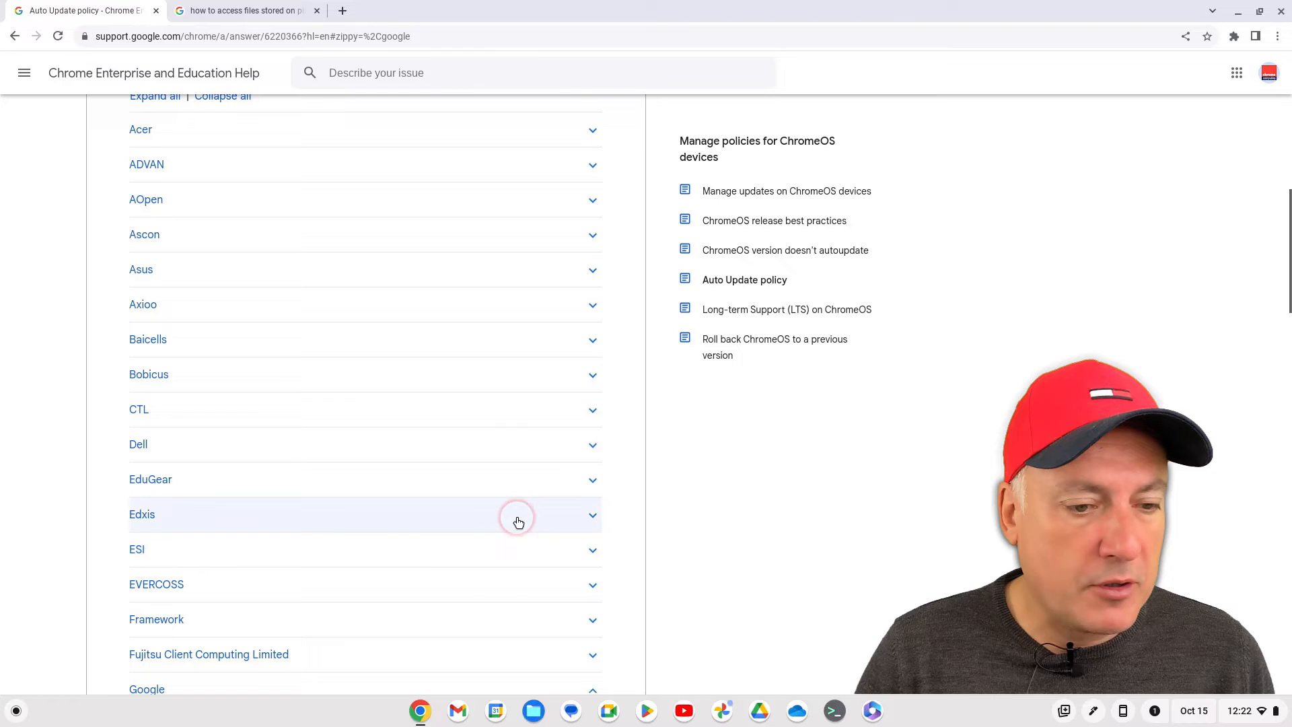
mouse_move(592, 269)
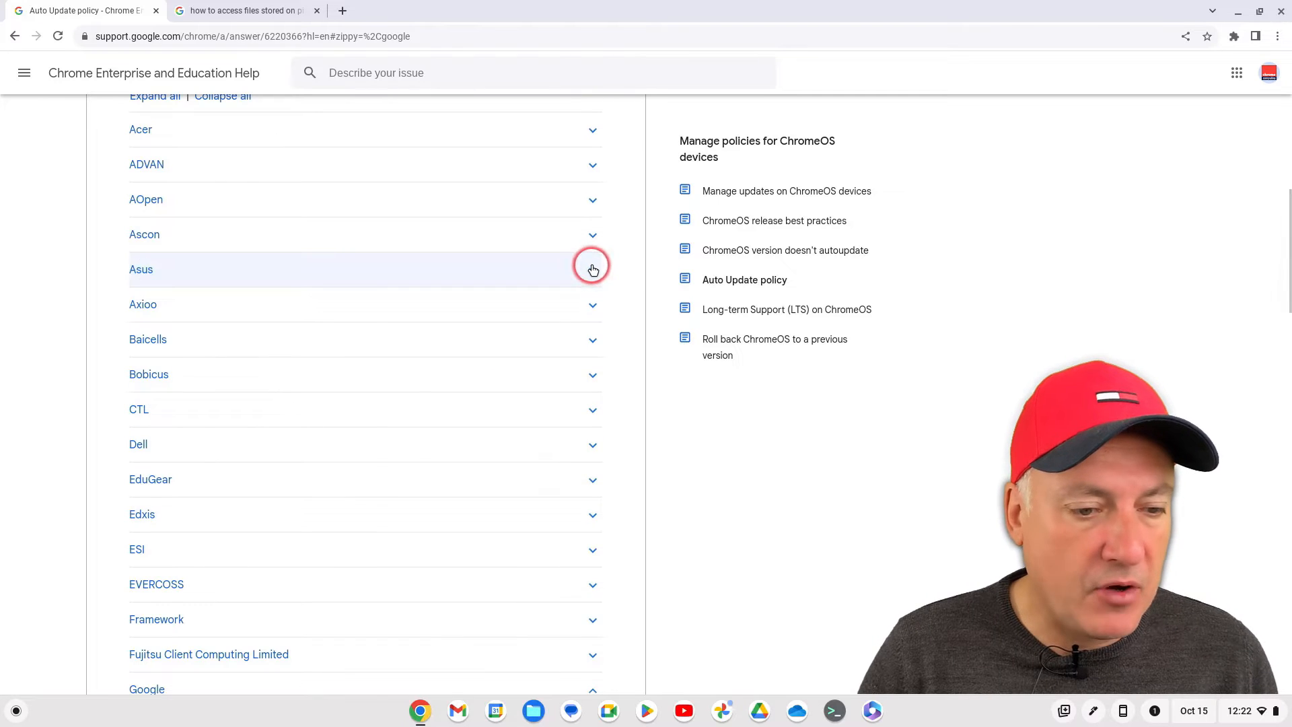
click(592, 269)
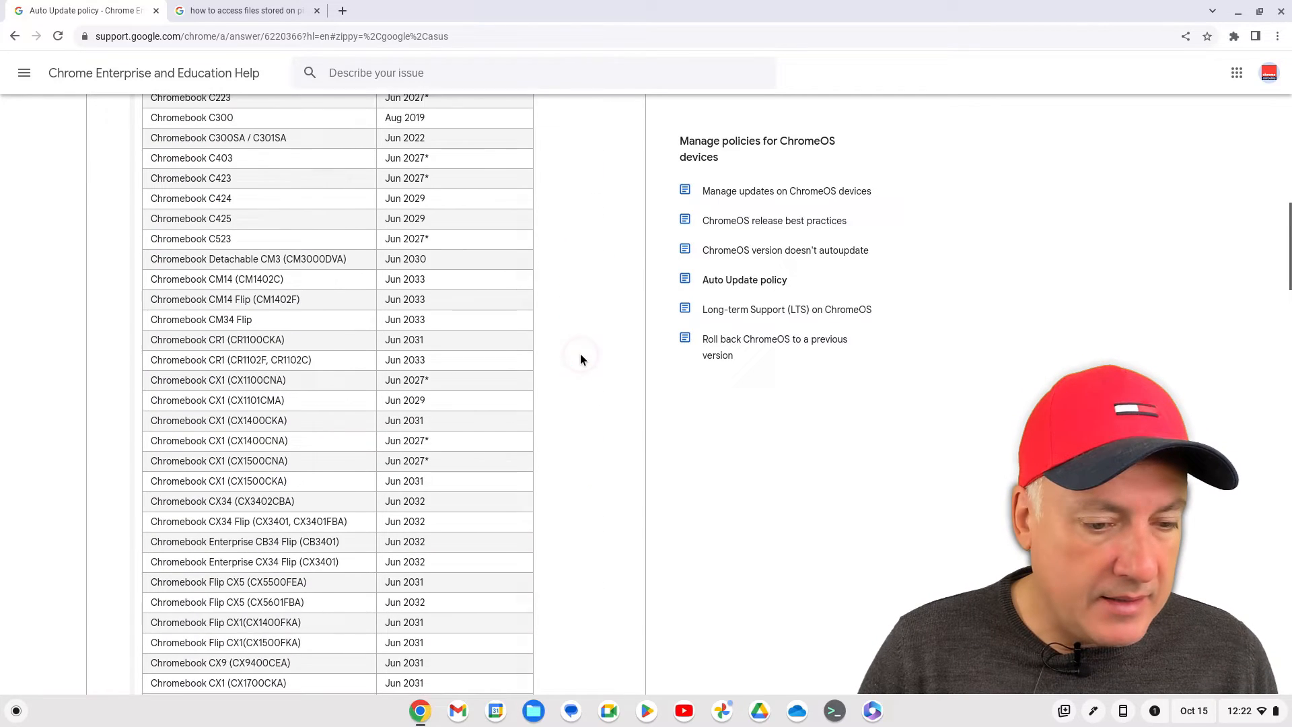
scroll(down, 3)
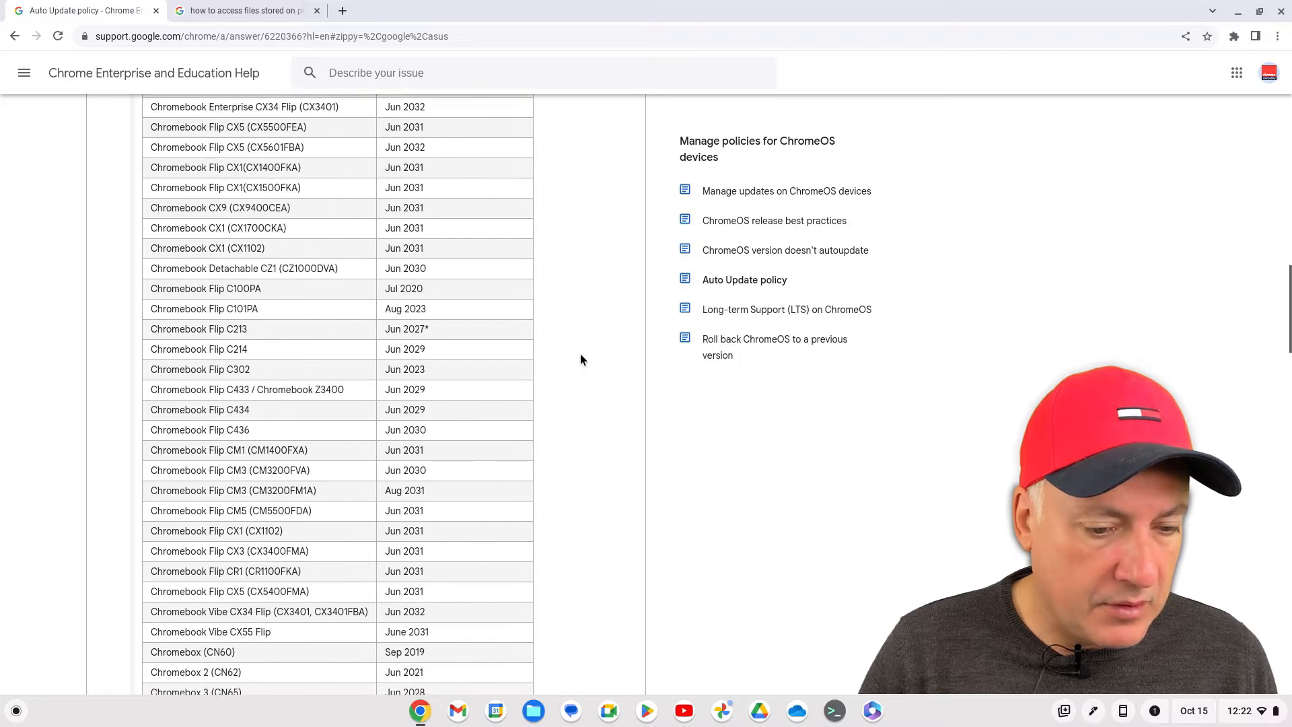
scroll(up, 3)
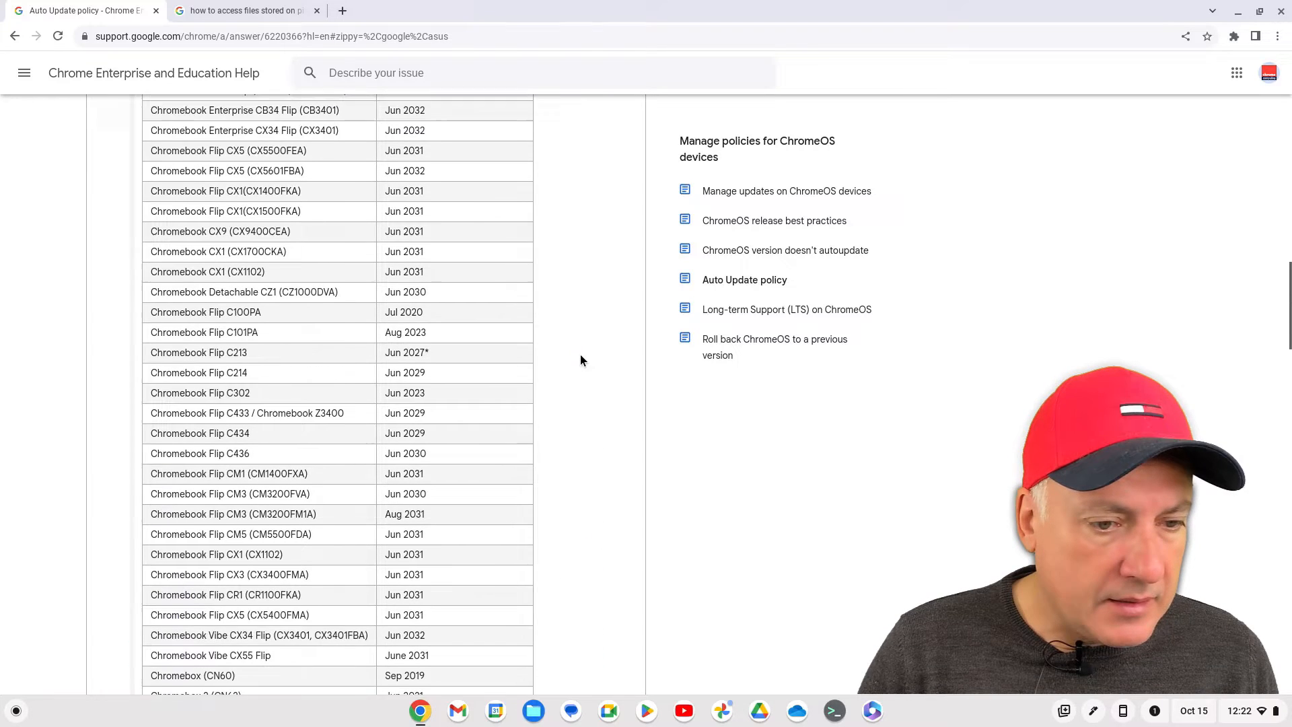
scroll(up, 3)
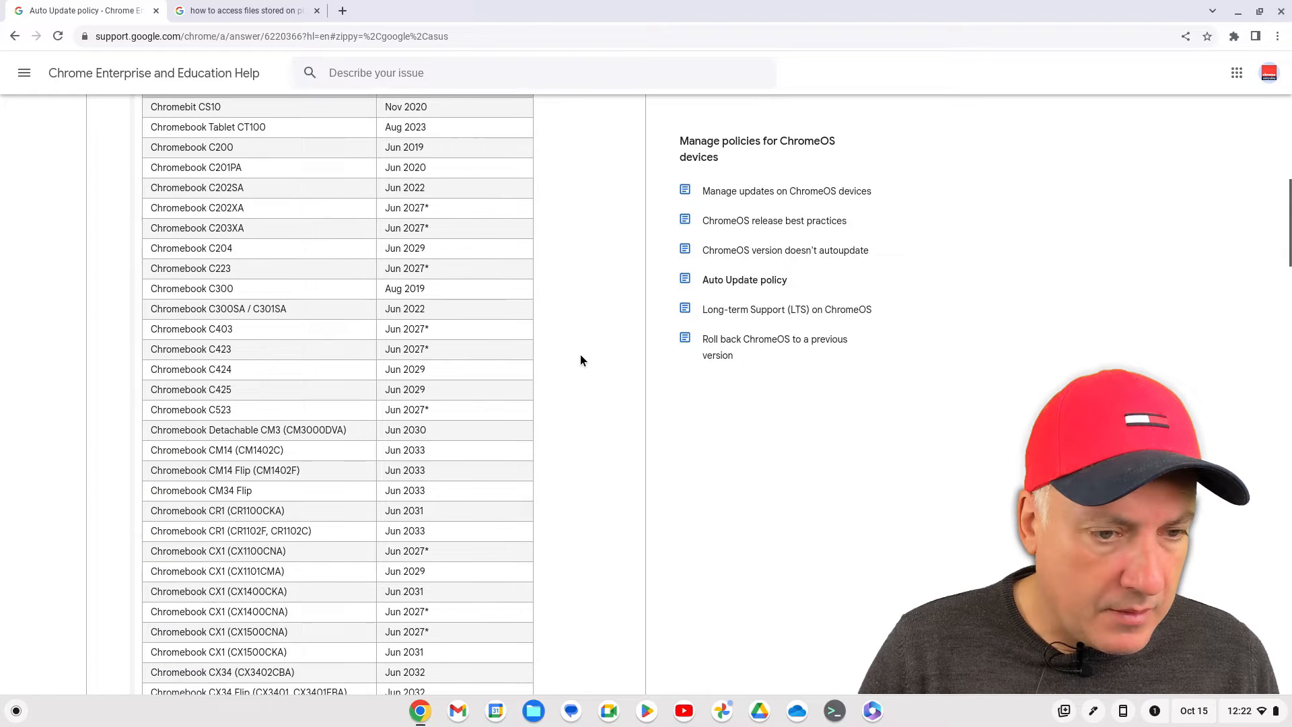
scroll(down, 3)
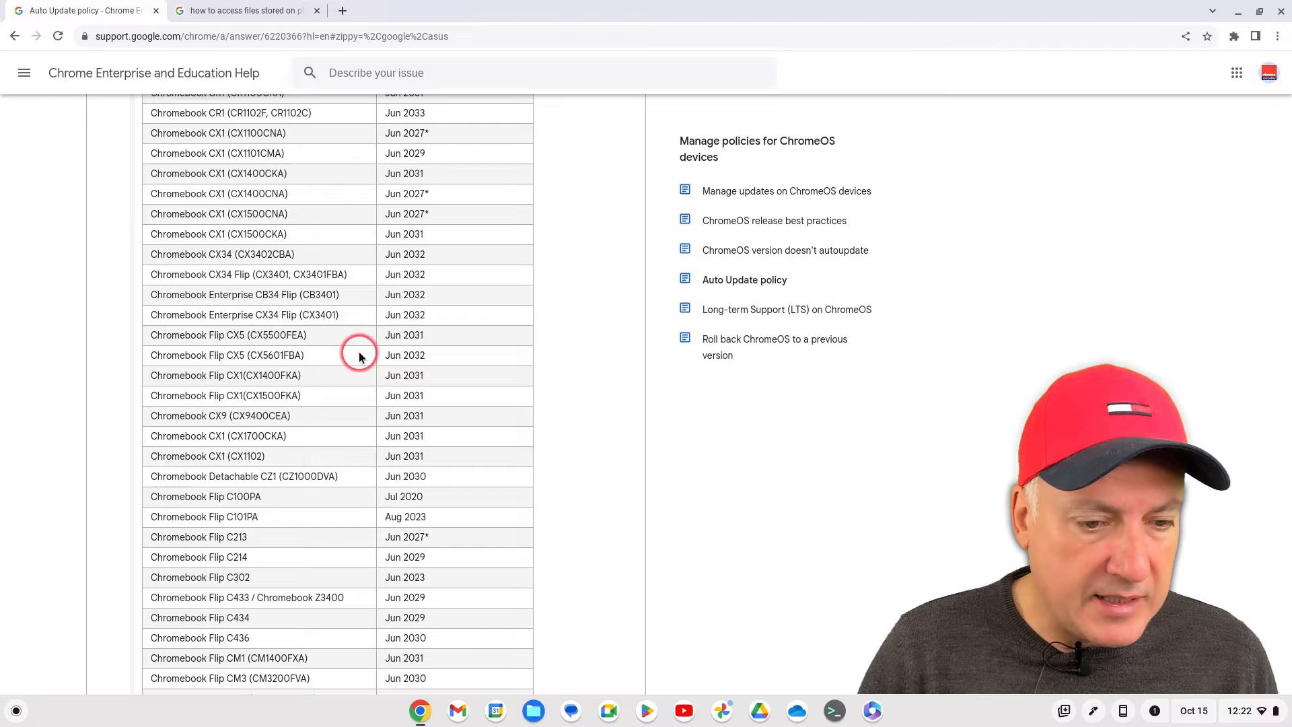
mouse_move(153, 335)
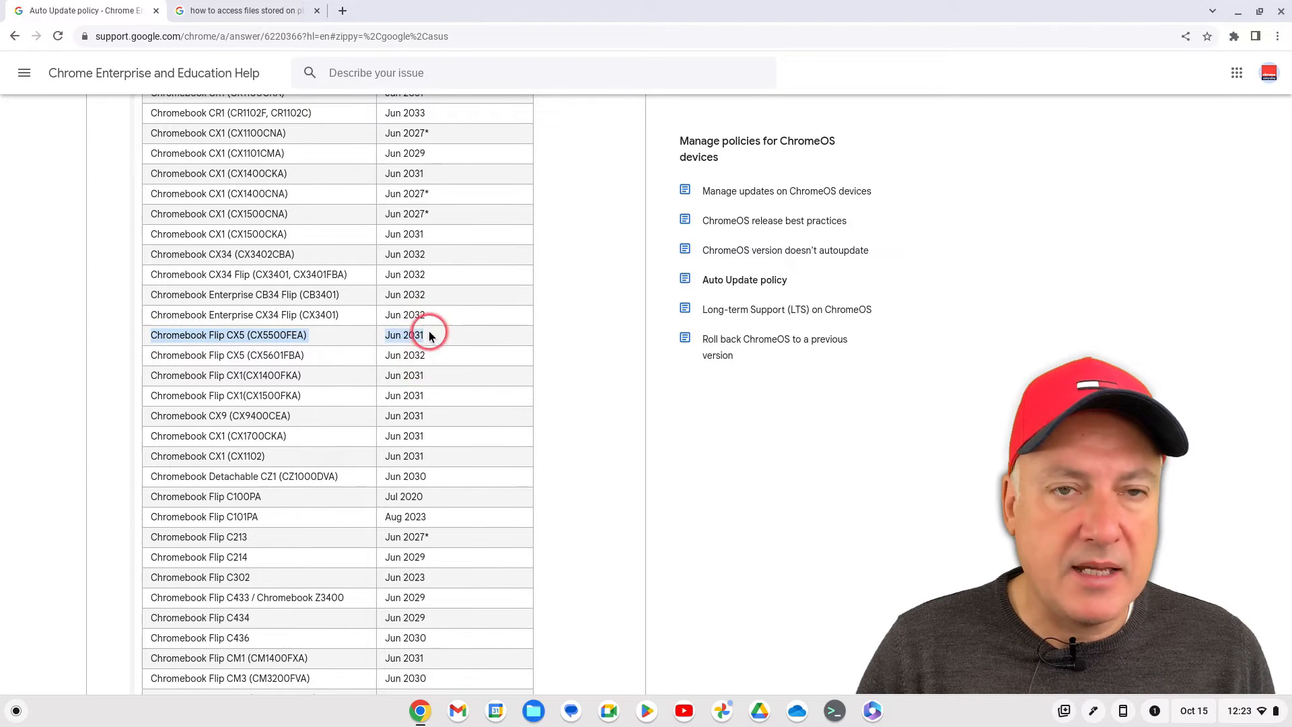
mouse_move(766, 362)
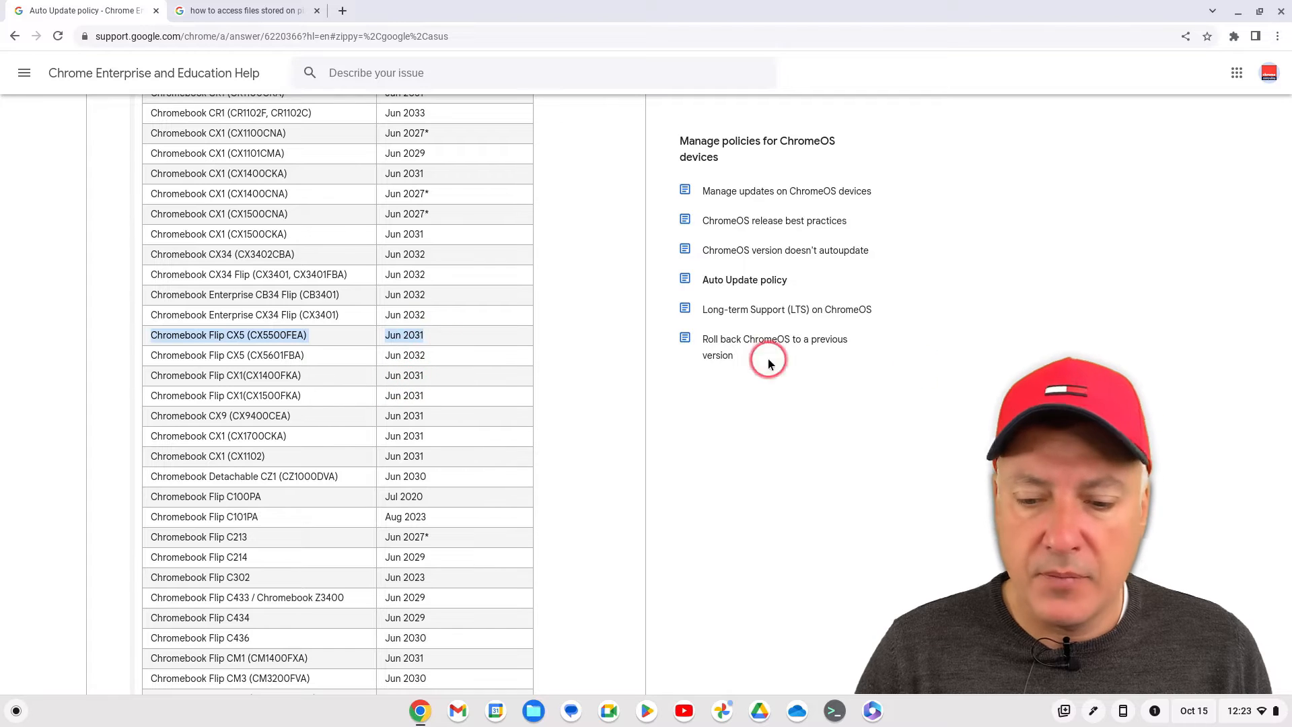
click(1237, 710)
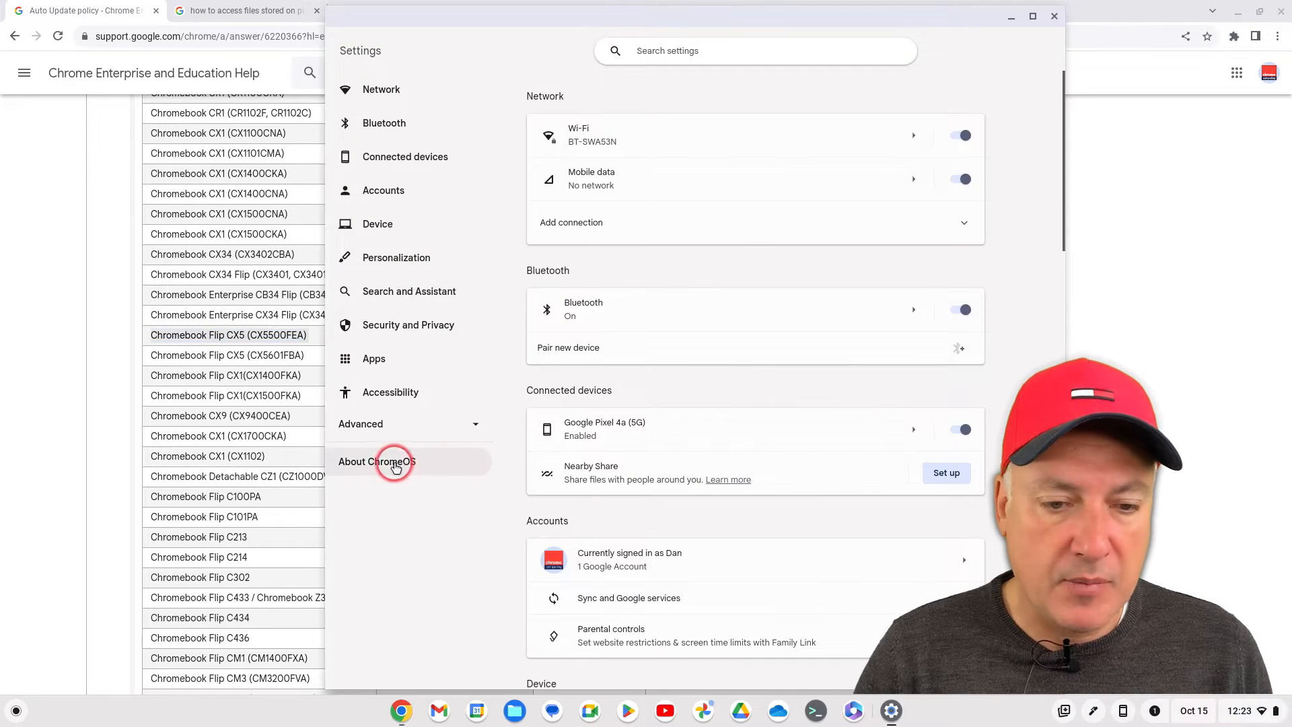
- Confirm in About ChromeOS the update schedule runs until June 2031, then close Settings
click(377, 461)
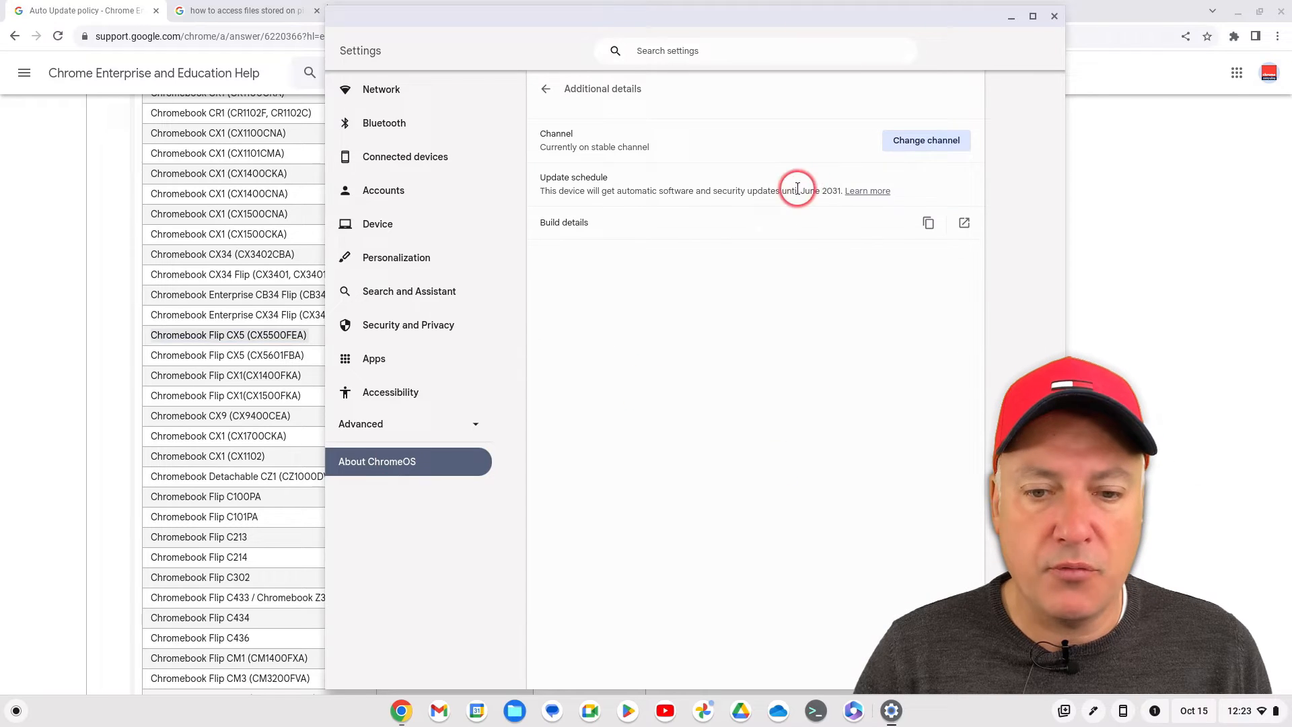
mouse_move(784, 340)
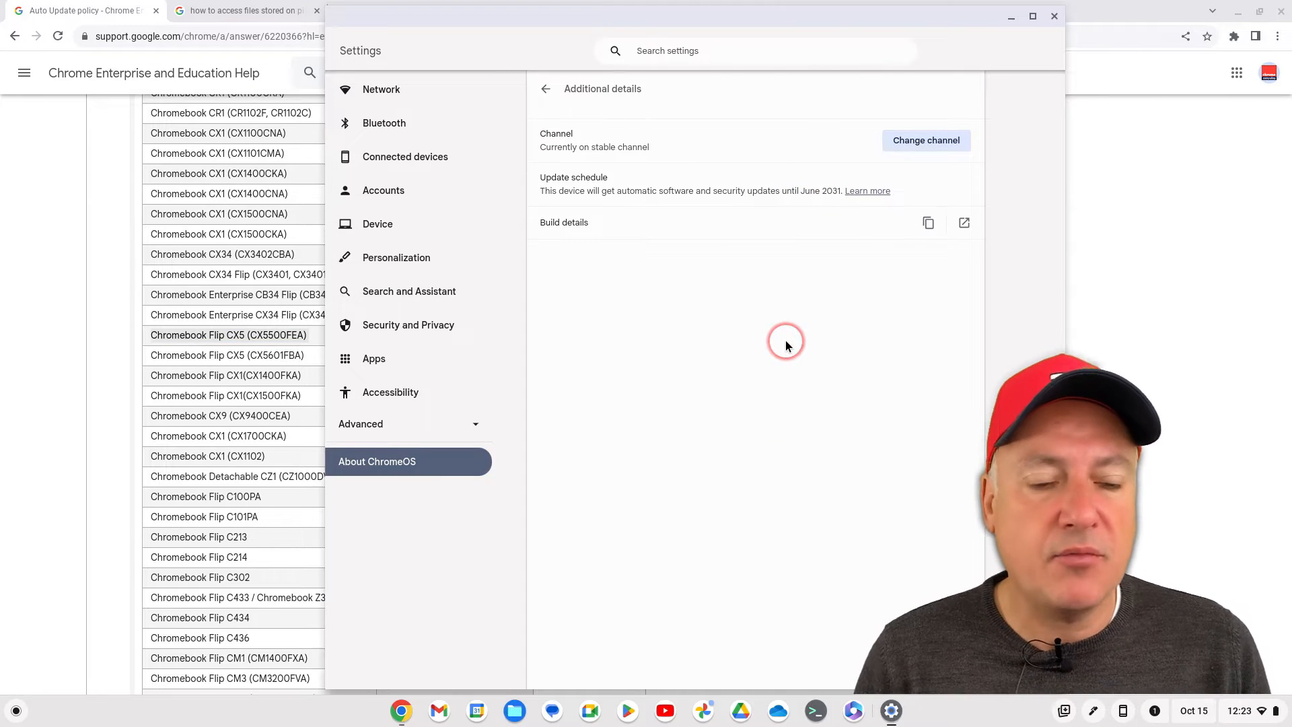
mouse_move(784, 345)
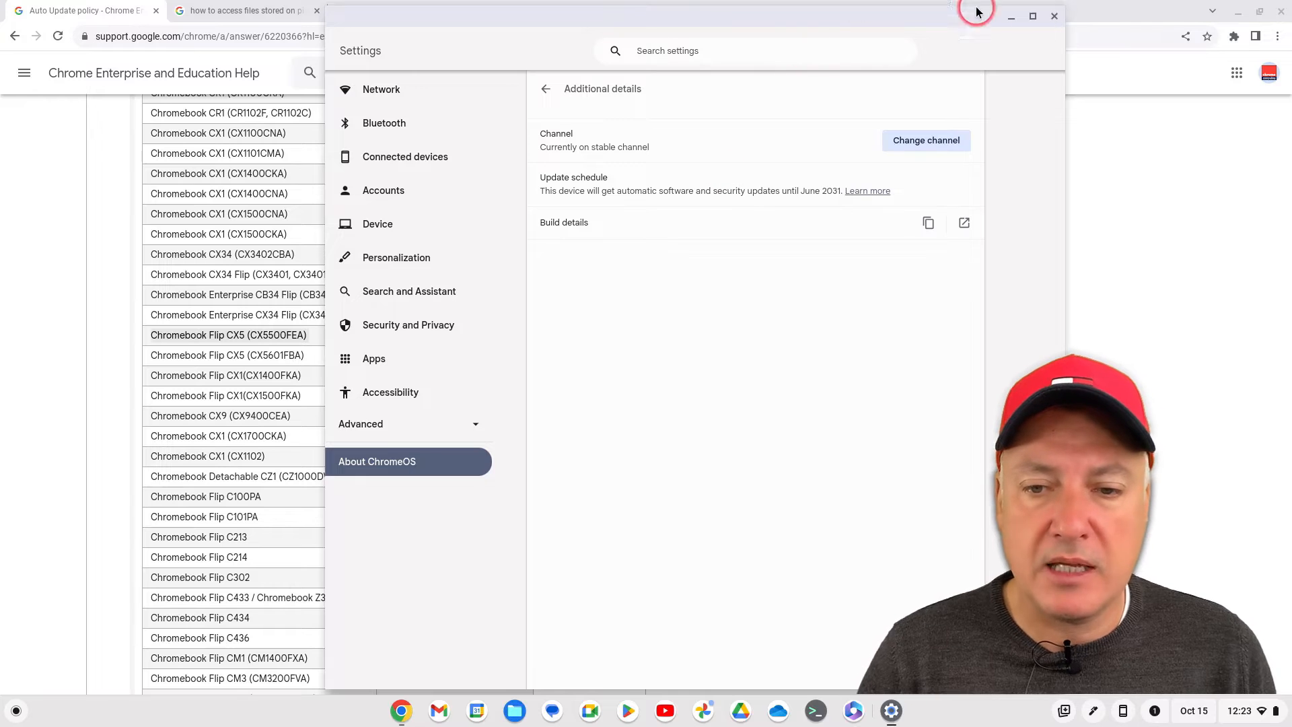
click(1052, 17)
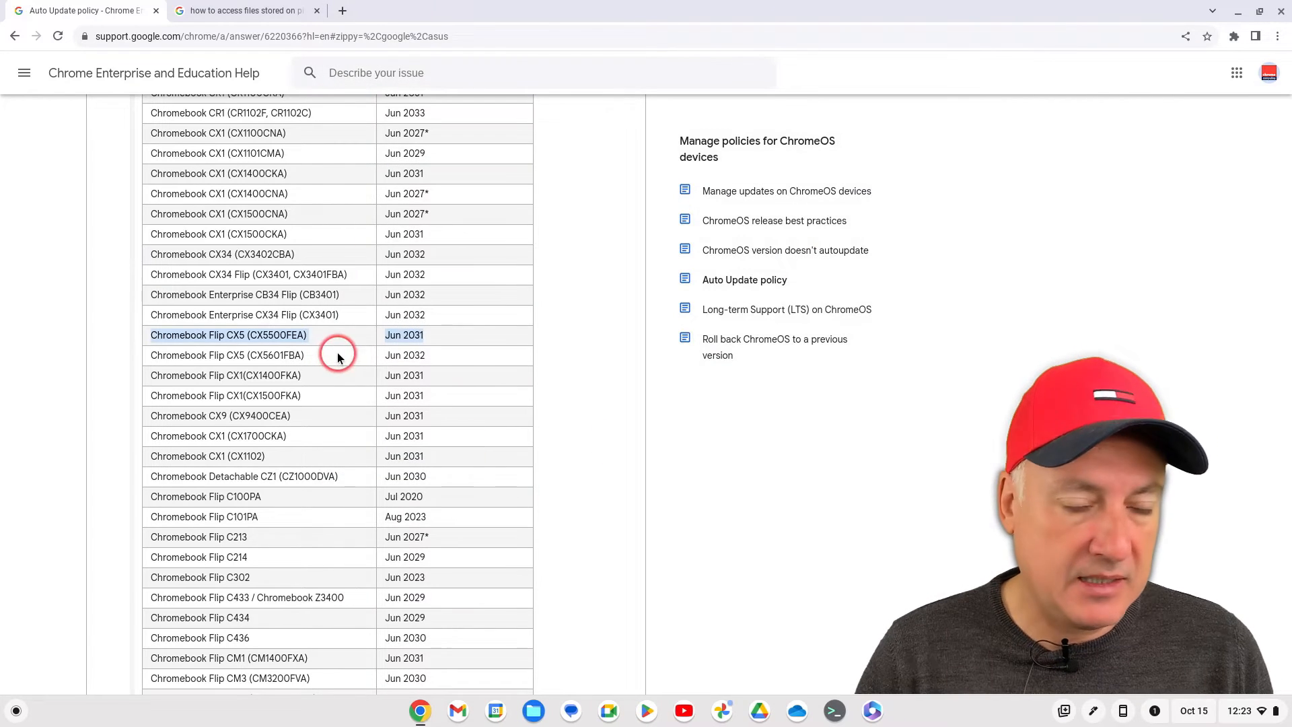
- Expand the ADVAN device table listing Chromebook 116 with updates until Jun 2029
scroll(down, 3)
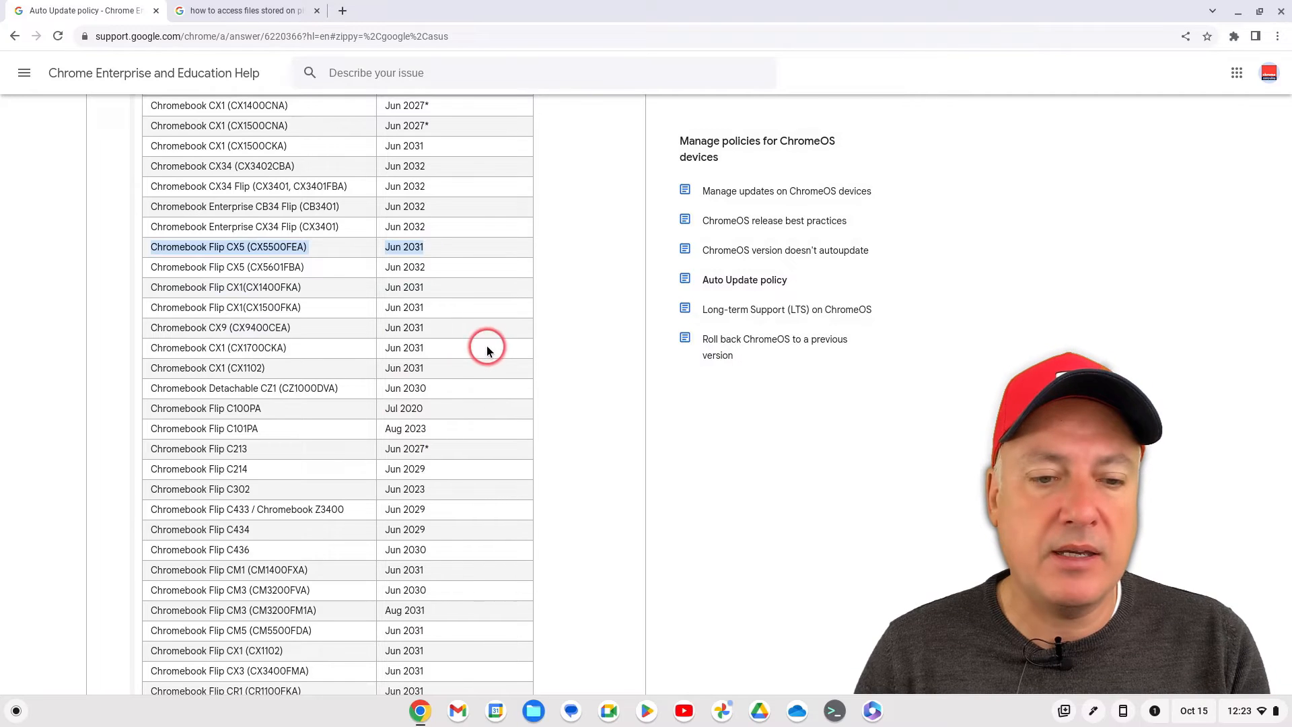
mouse_move(560, 404)
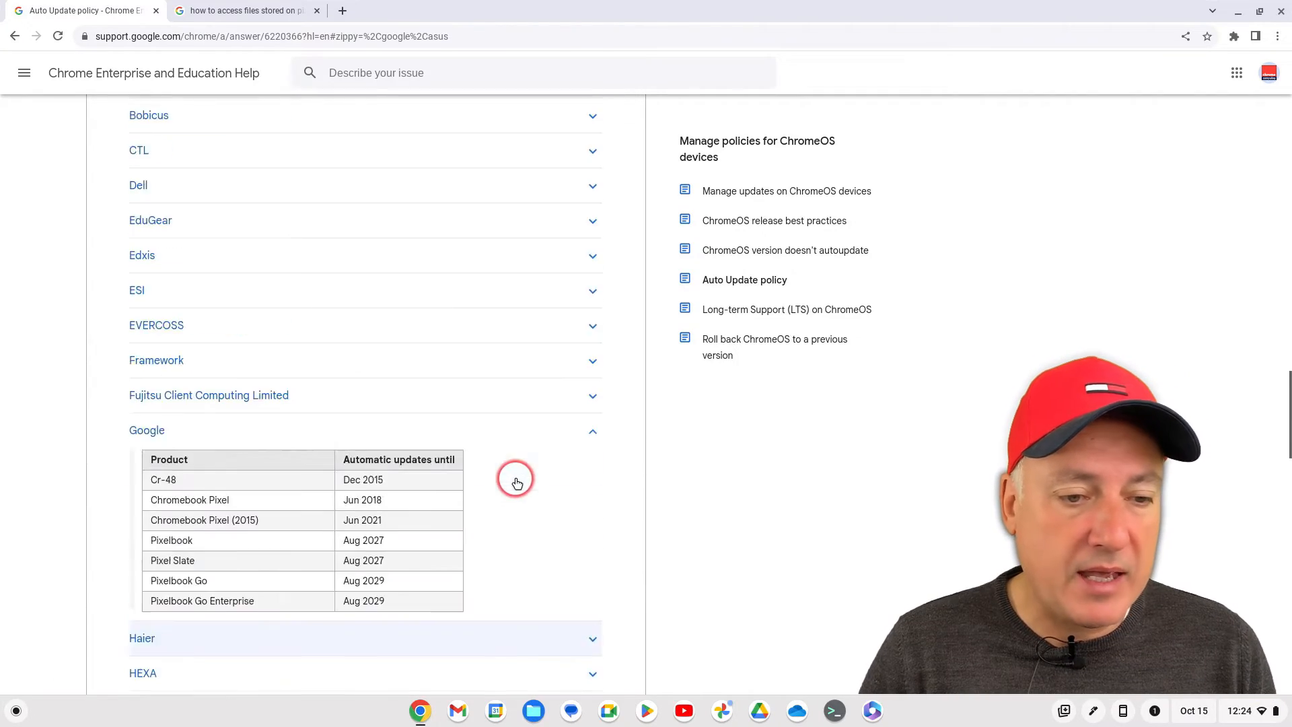
scroll(up, 3)
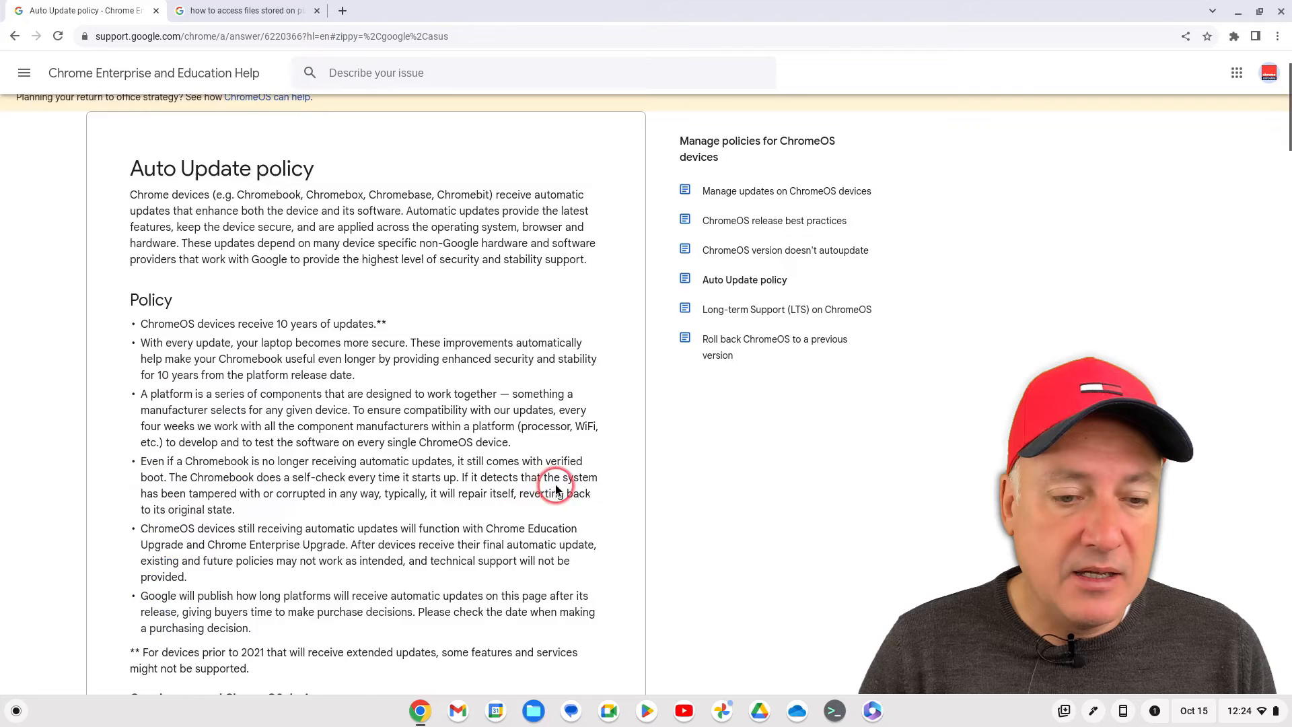
scroll(down, 3)
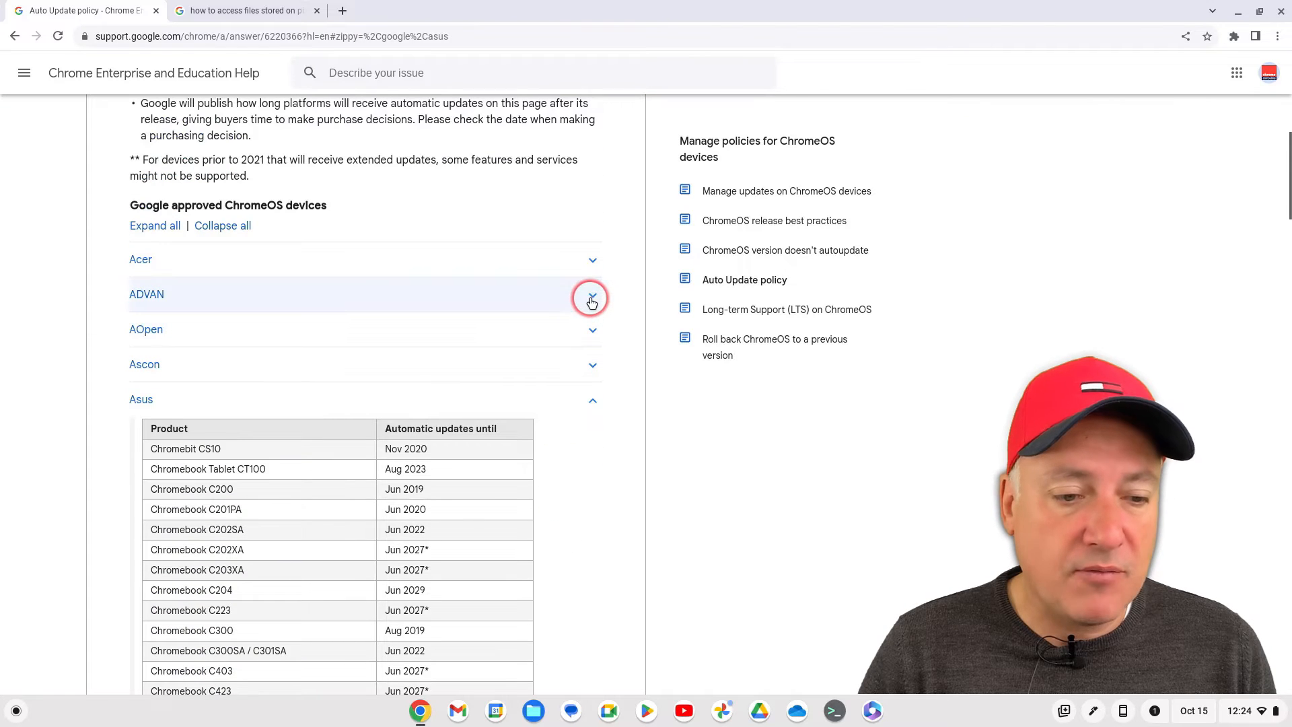
click(591, 296)
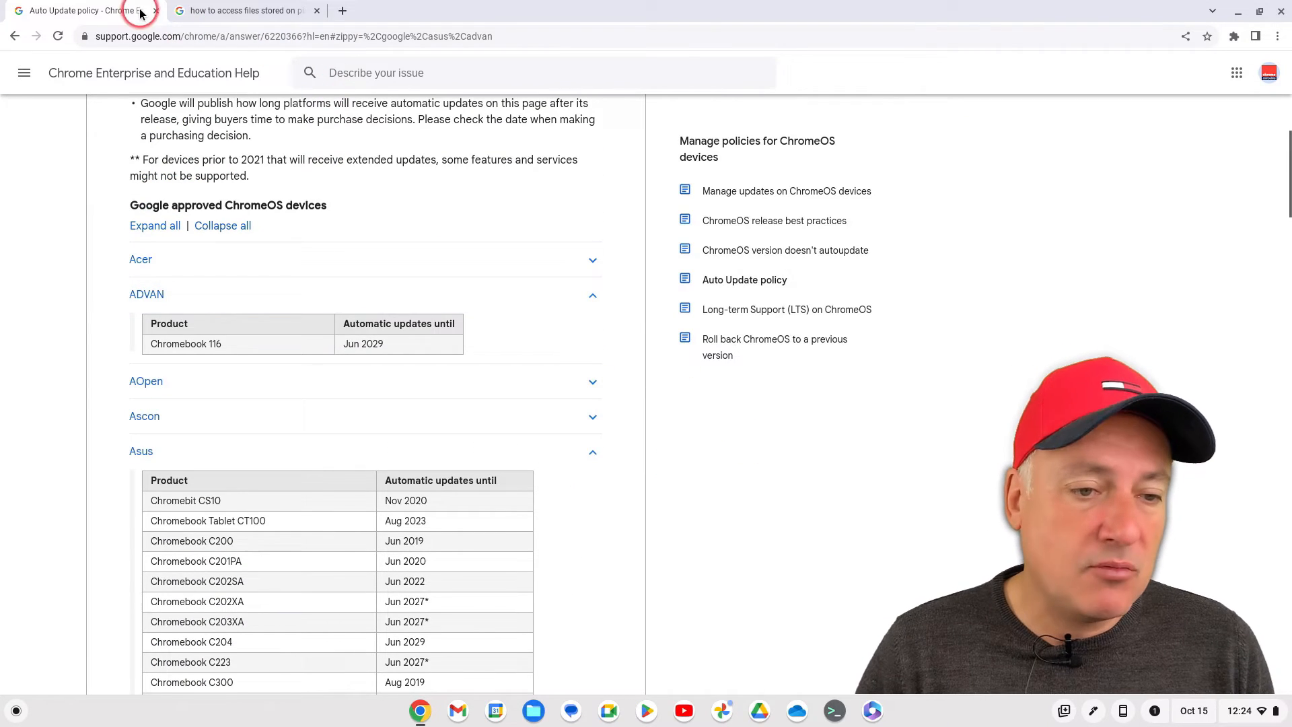